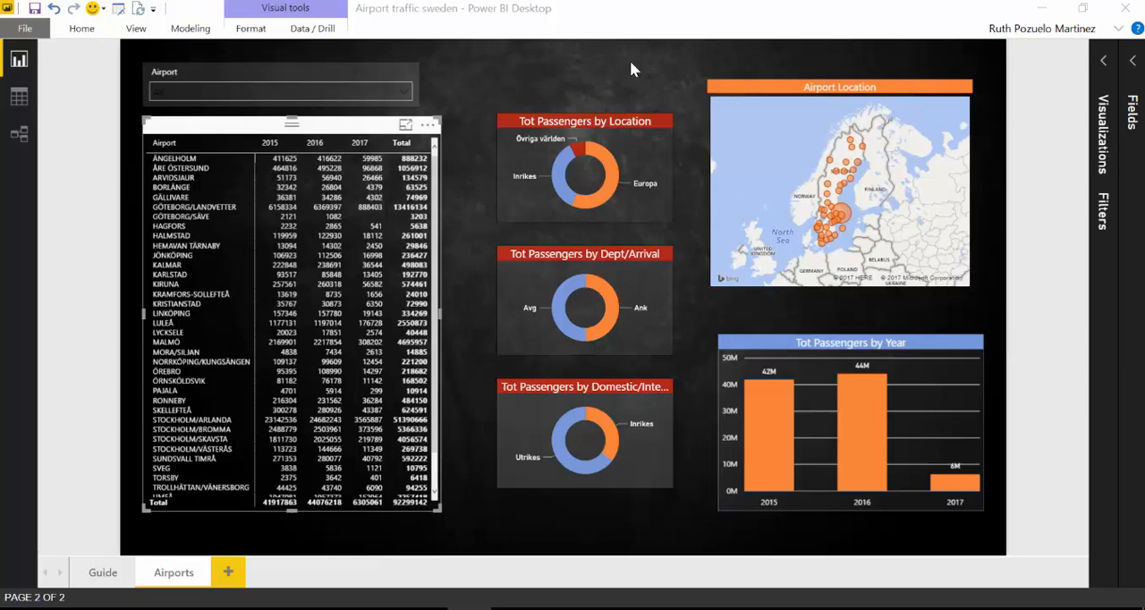
{"action": "mouse_move", "coordinate": [621, 54]}
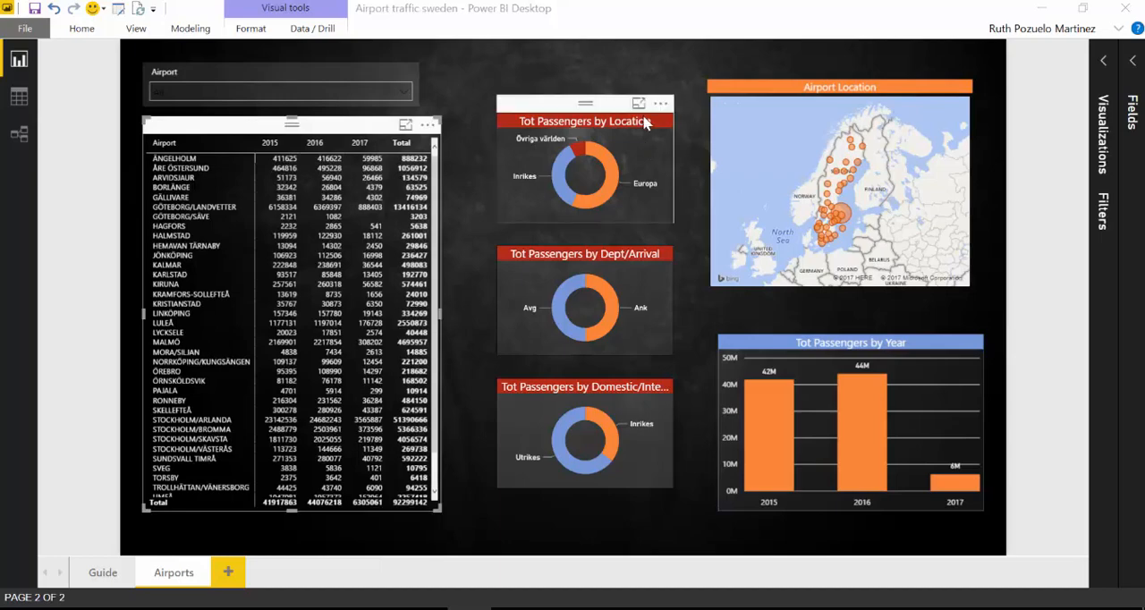
- Switch to the Airports page phone layout and remove all its visualizations
{"action": "left_click", "coordinate": [639, 103]}
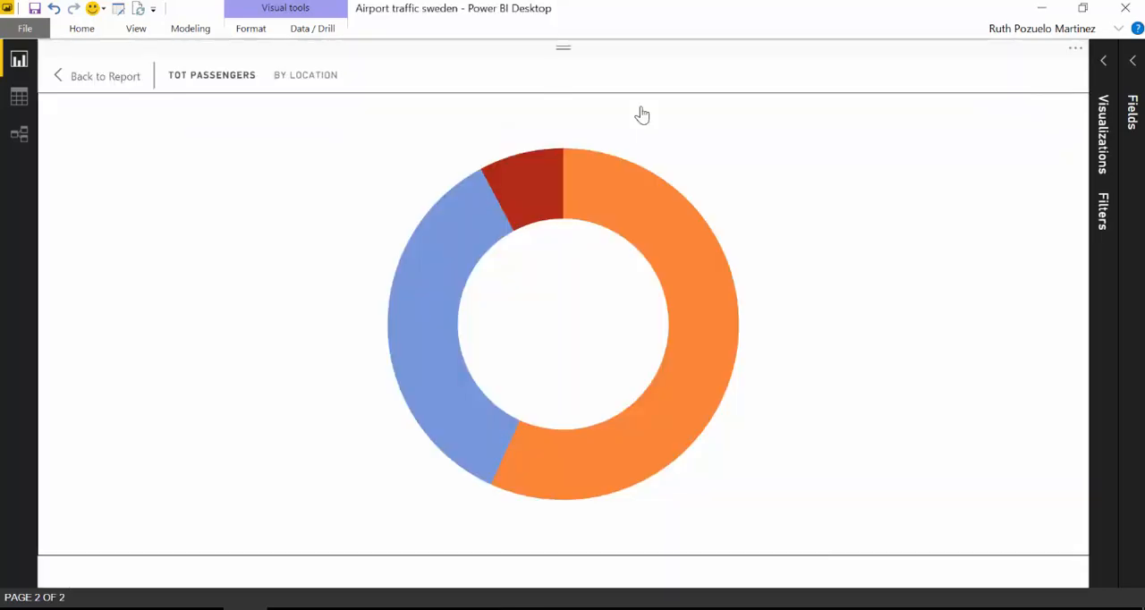
{"action": "mouse_move", "coordinate": [693, 197]}
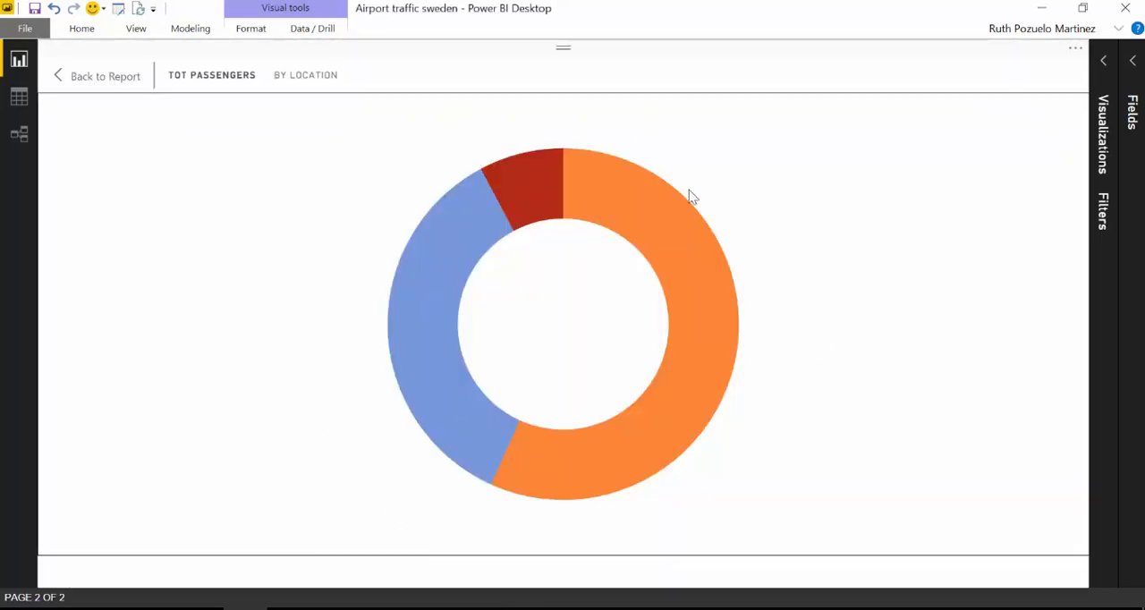
{"action": "mouse_move", "coordinate": [689, 201]}
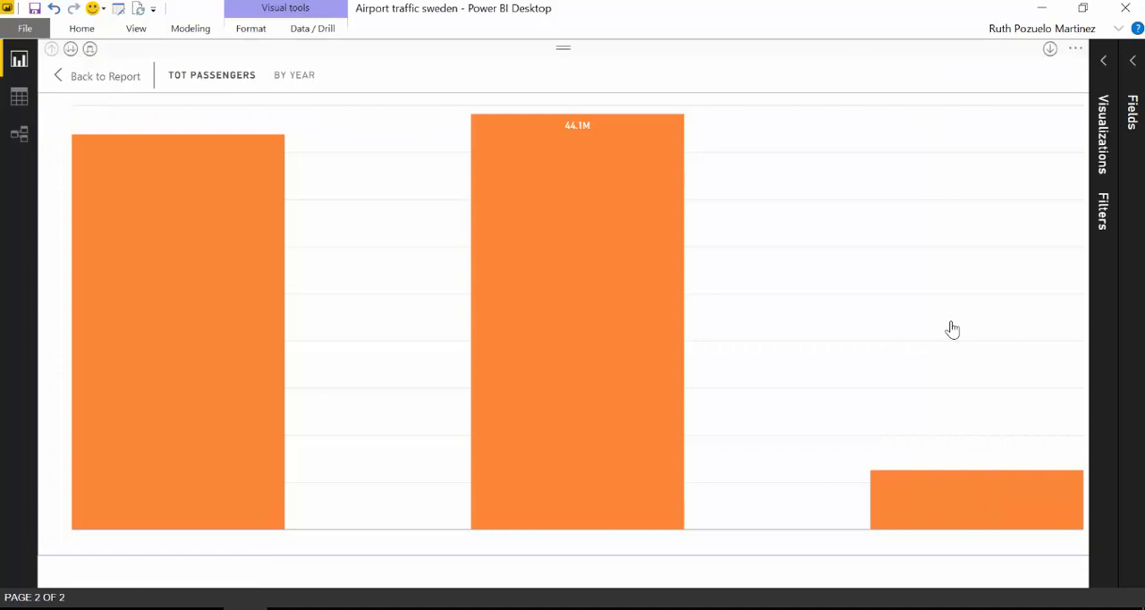
{"action": "mouse_move", "coordinate": [505, 237]}
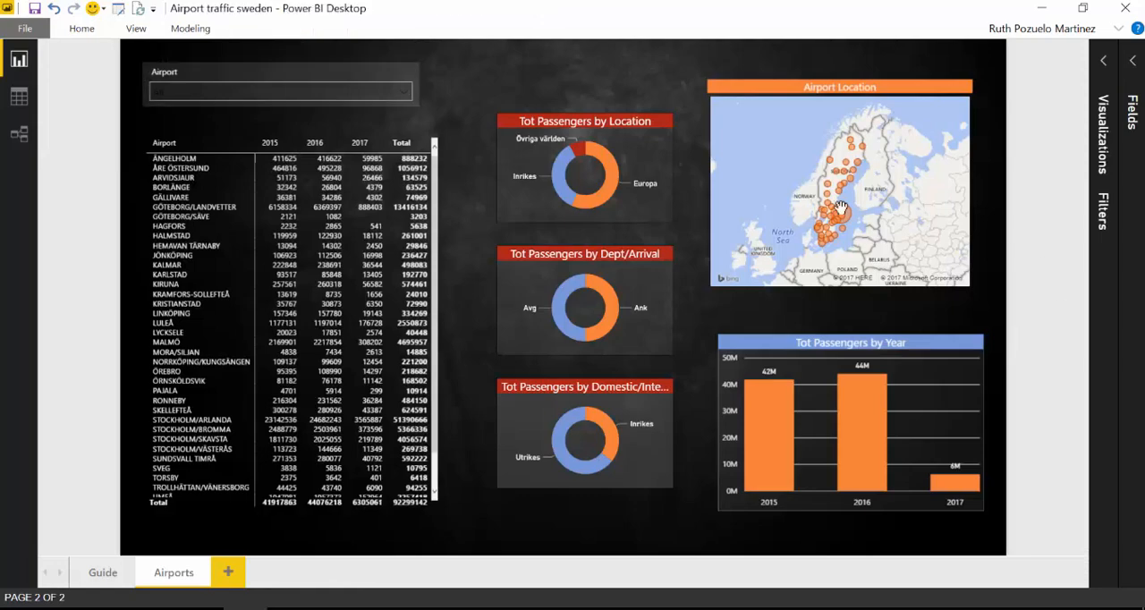
{"action": "left_click", "coordinate": [136, 28]}
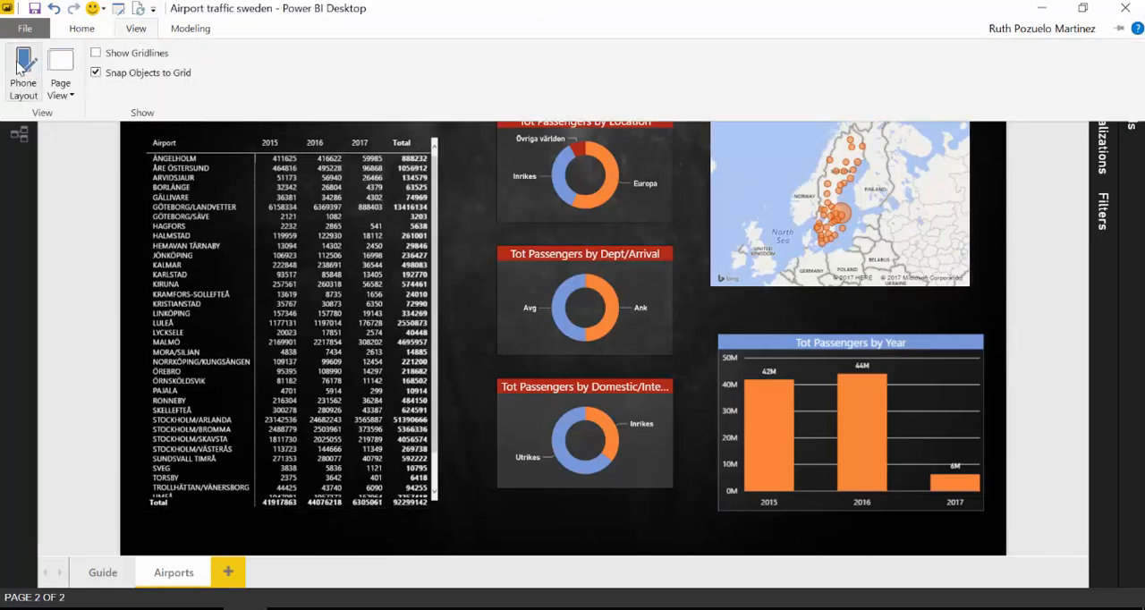
{"action": "left_click", "coordinate": [23, 71]}
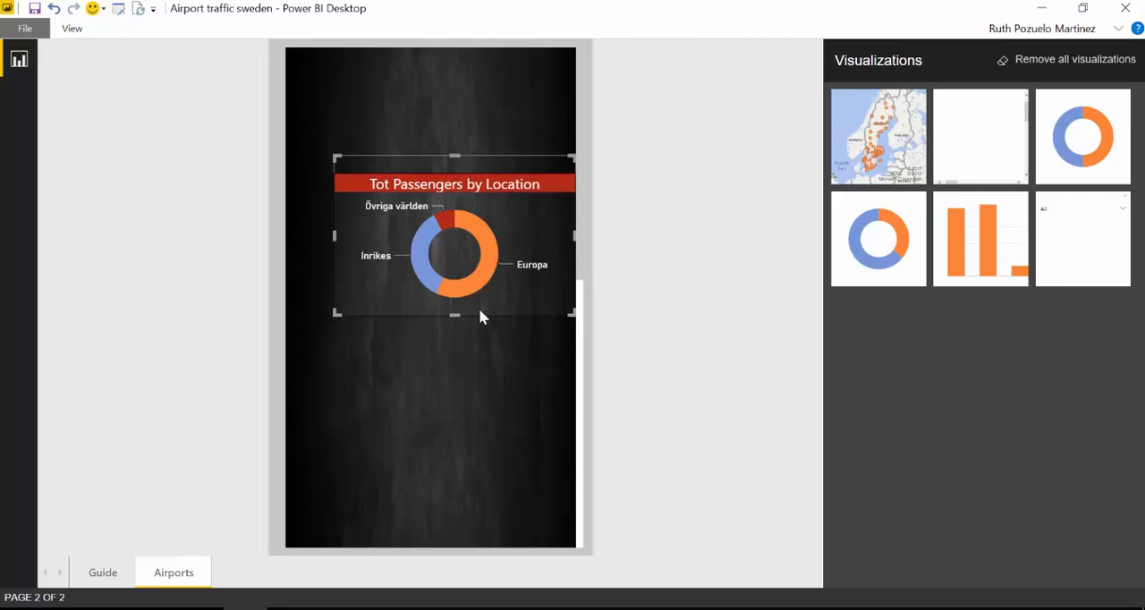
{"action": "mouse_move", "coordinate": [487, 316]}
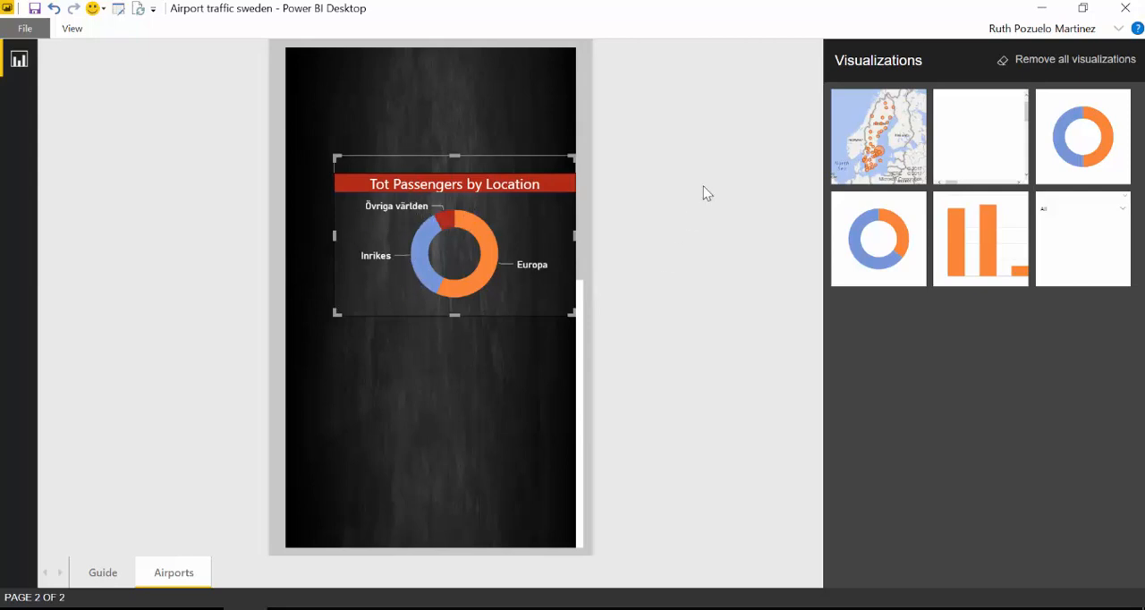
{"action": "left_click", "coordinate": [1074, 59]}
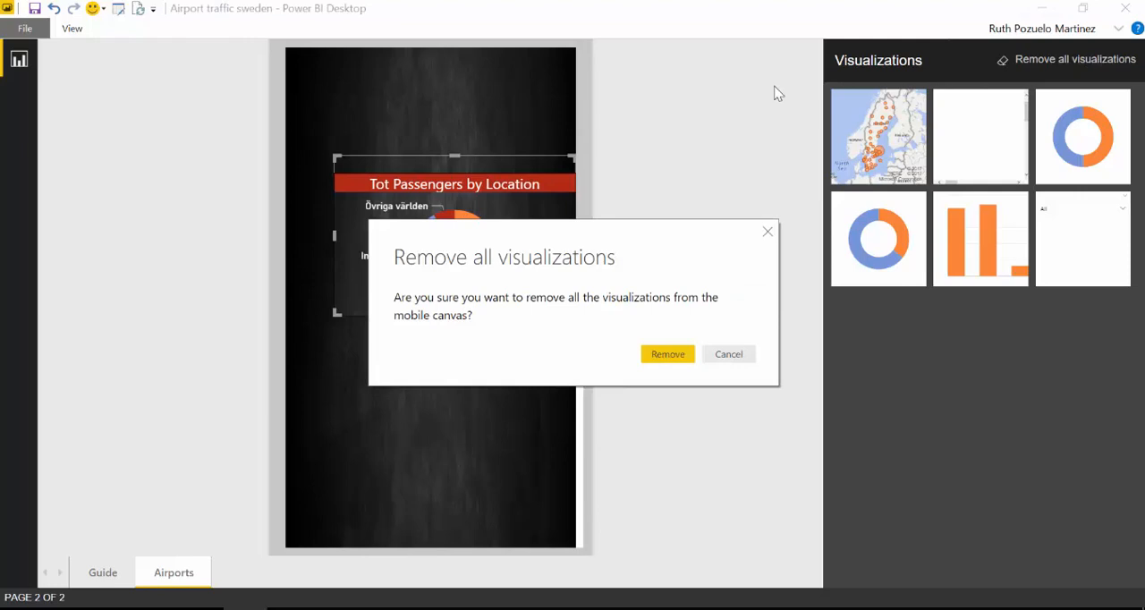
{"action": "mouse_move", "coordinate": [667, 353]}
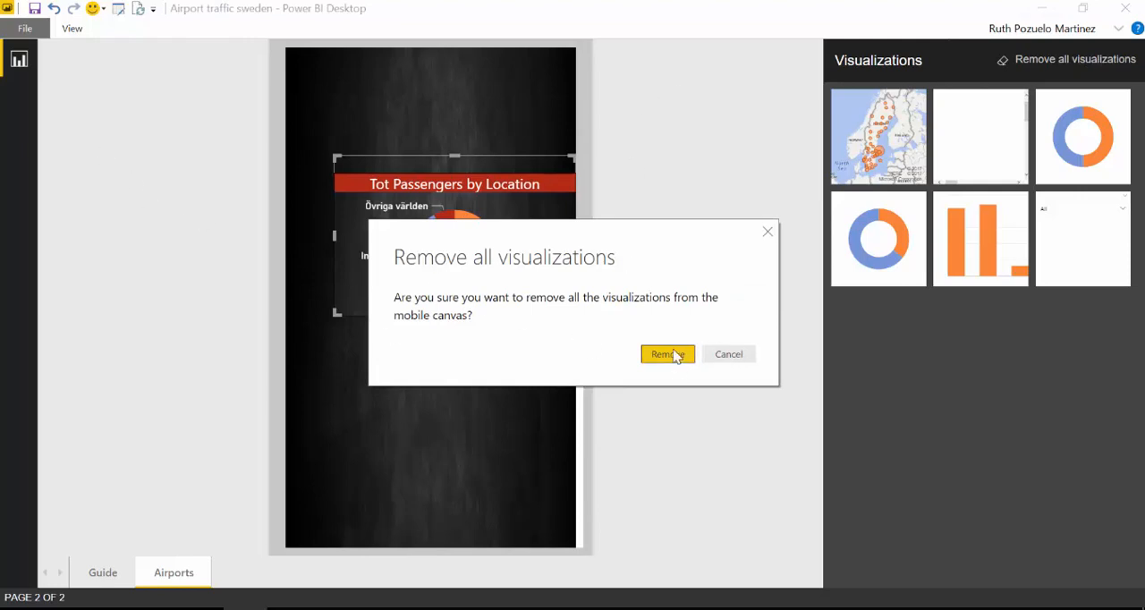
{"action": "left_click", "coordinate": [661, 354]}
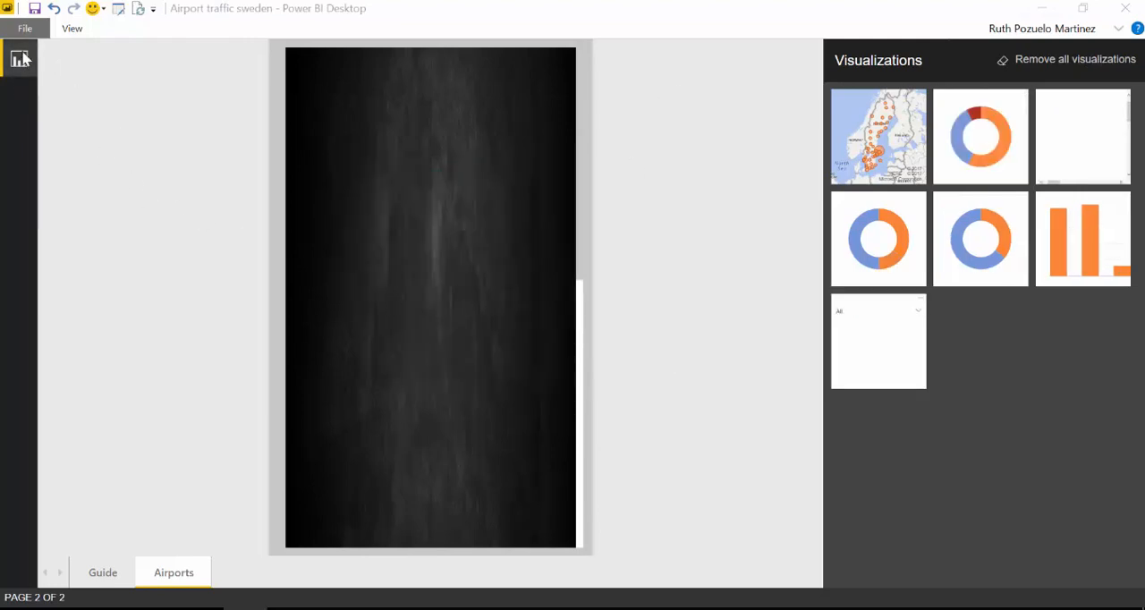
{"action": "mouse_move", "coordinate": [158, 62]}
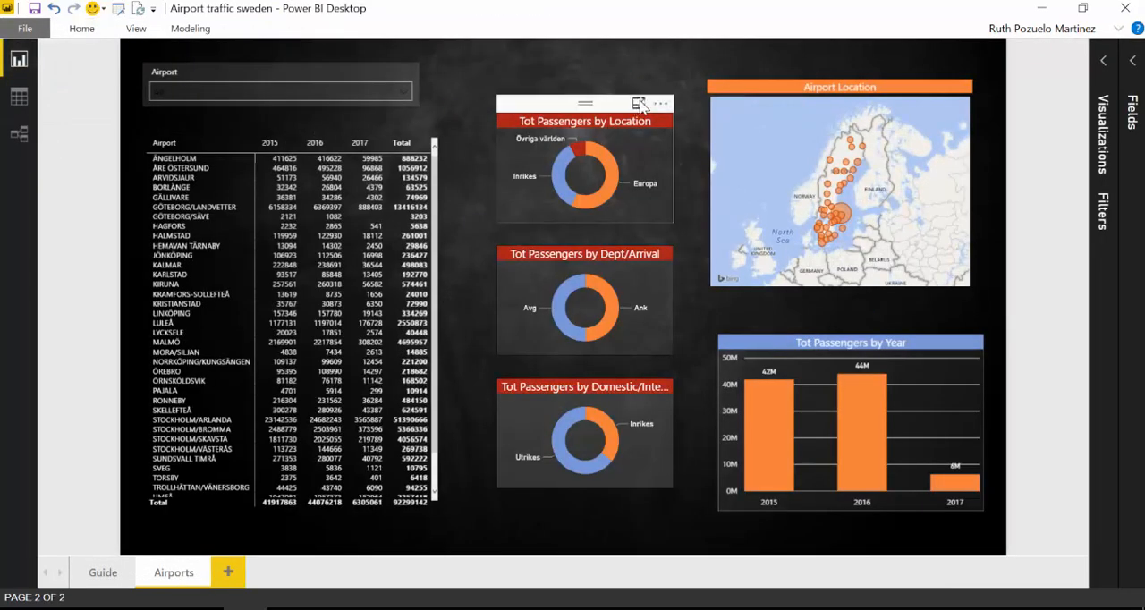
- Set the Location donut's background to black at about 81% transparency, checking in Focus mode
{"action": "left_click", "coordinate": [640, 103]}
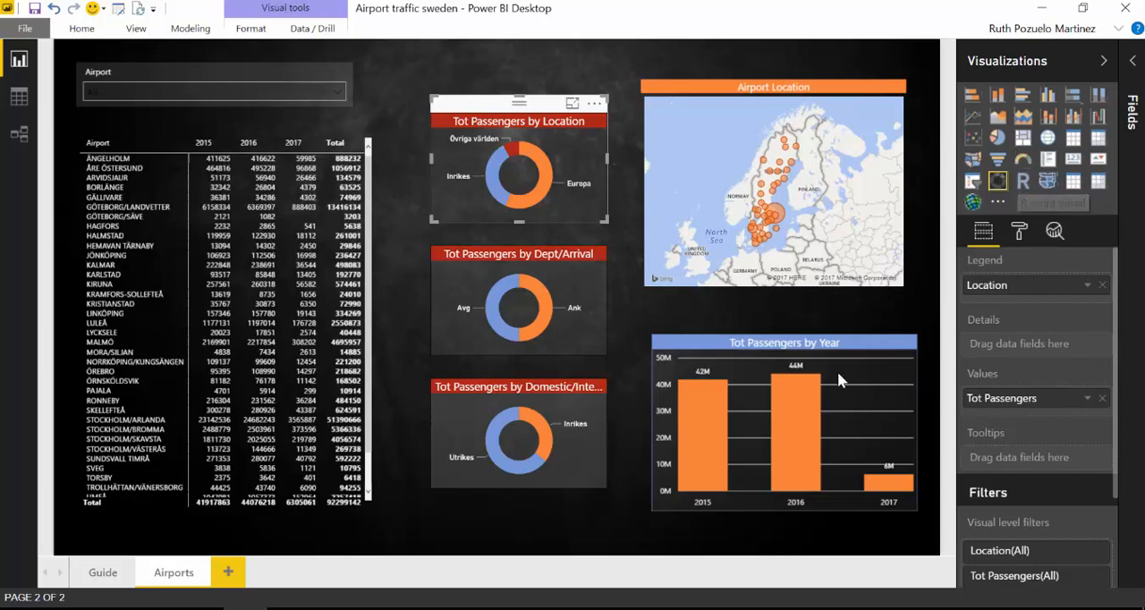
{"action": "mouse_move", "coordinate": [513, 91]}
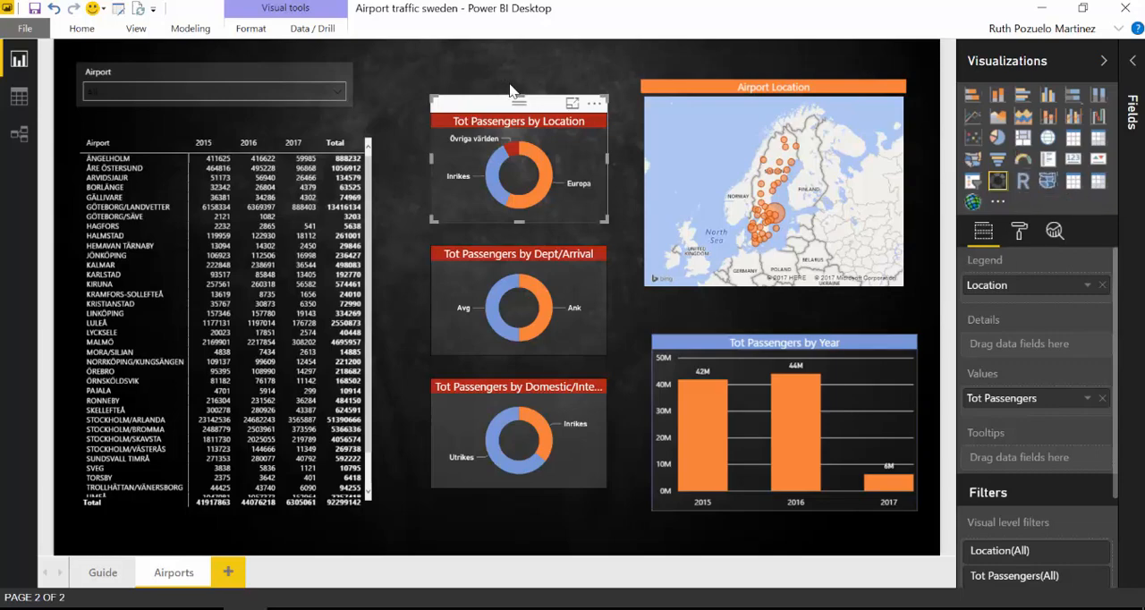
{"action": "left_click", "coordinate": [982, 231]}
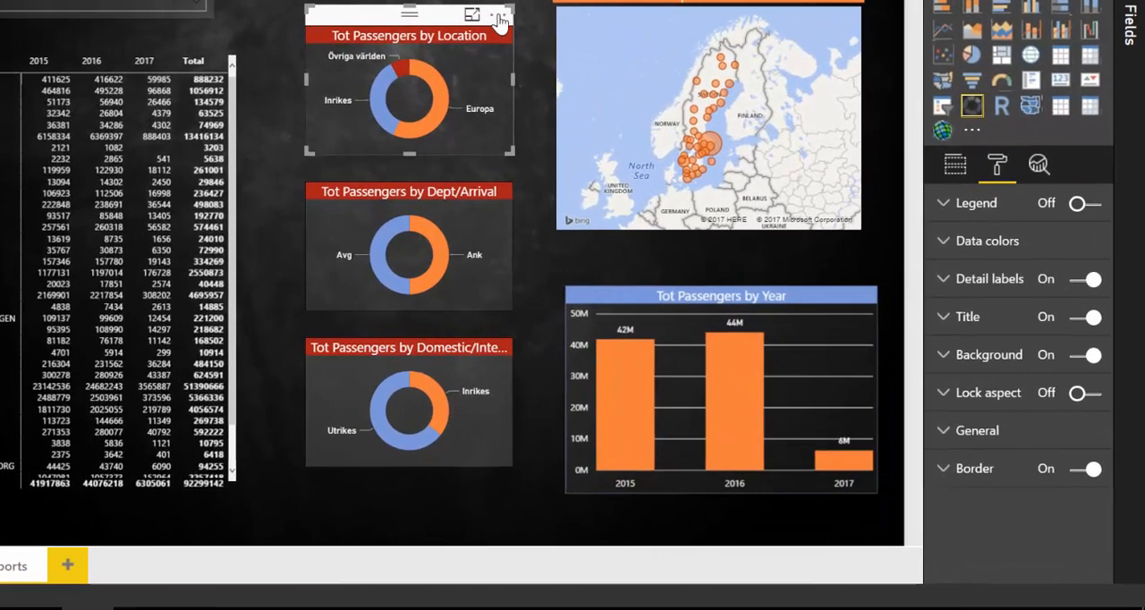
{"action": "left_click", "coordinate": [988, 354]}
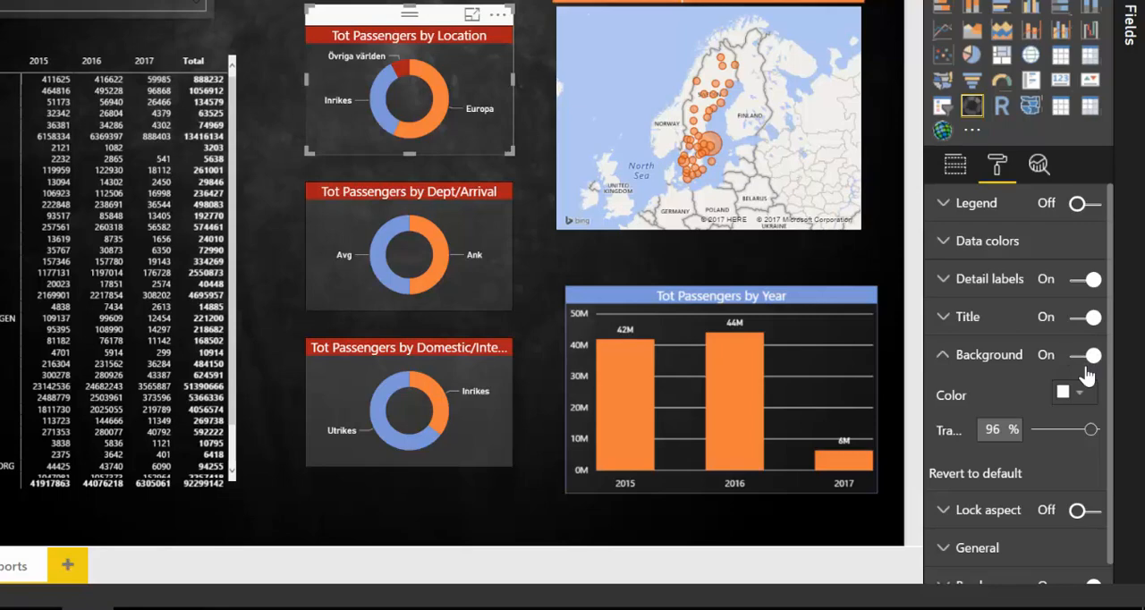
{"action": "left_click", "coordinate": [1062, 394]}
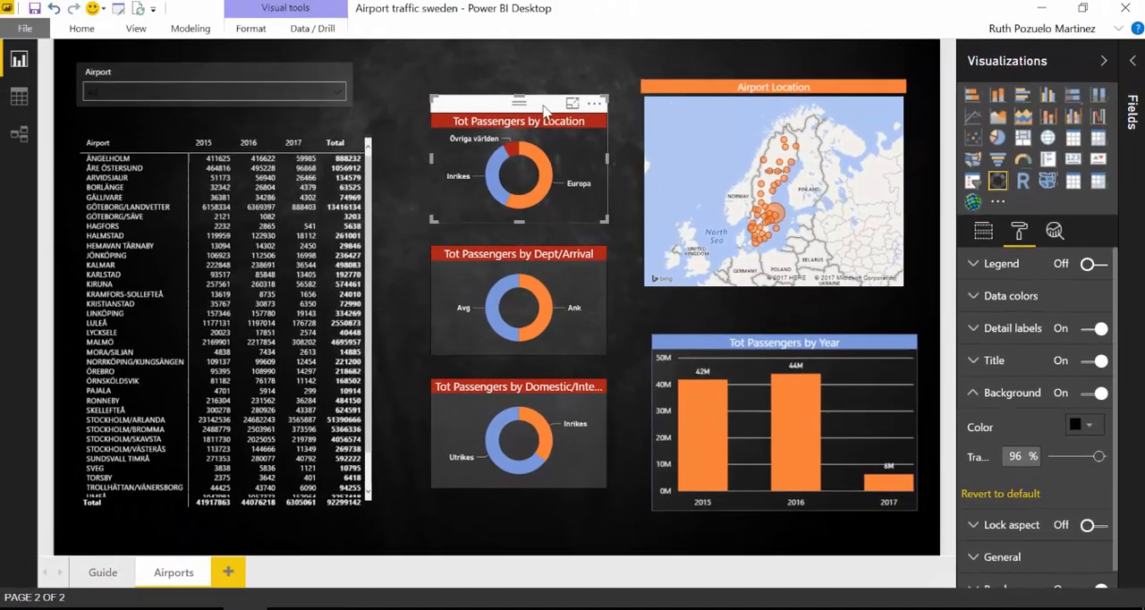
{"action": "left_click", "coordinate": [572, 103]}
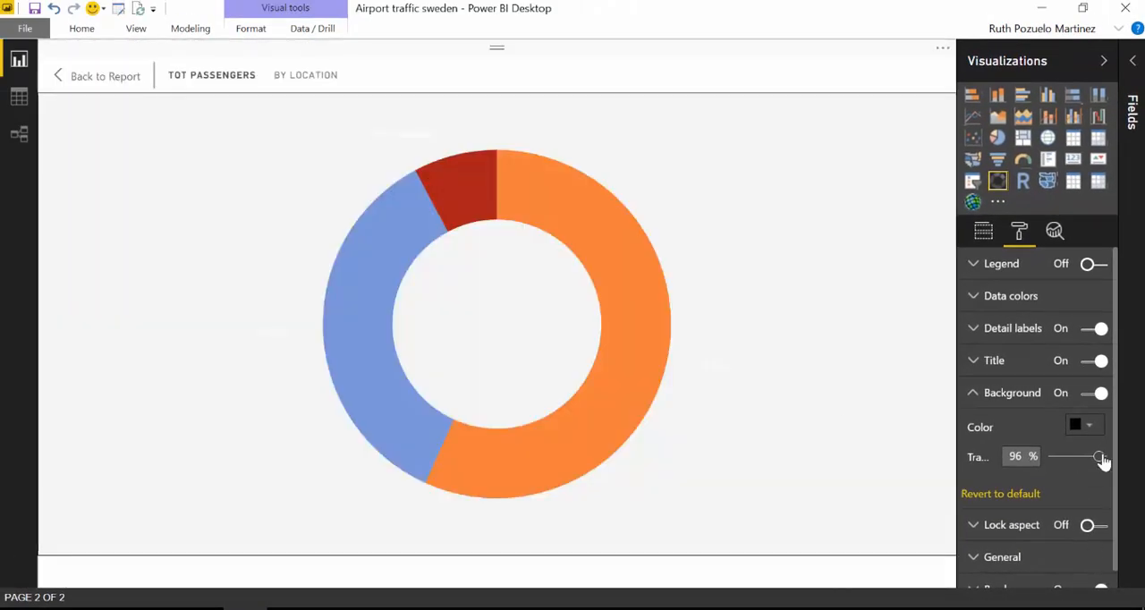
{"action": "left_click_drag", "start_coordinate": [1100, 457], "coordinate": [1089, 457]}
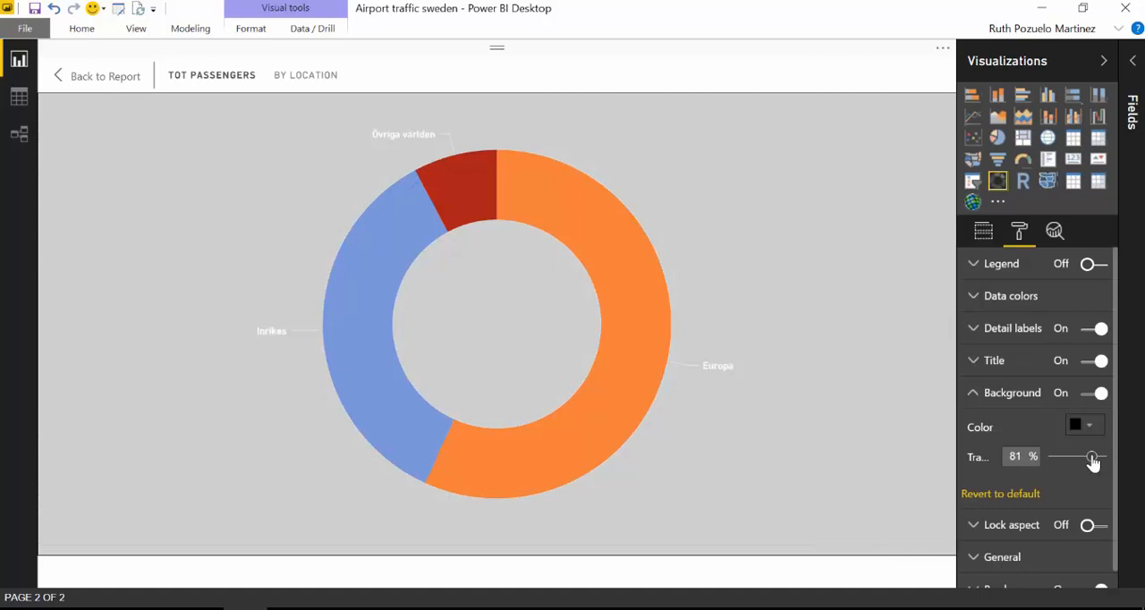
{"action": "left_click_drag", "start_coordinate": [1093, 456], "coordinate": [1089, 456]}
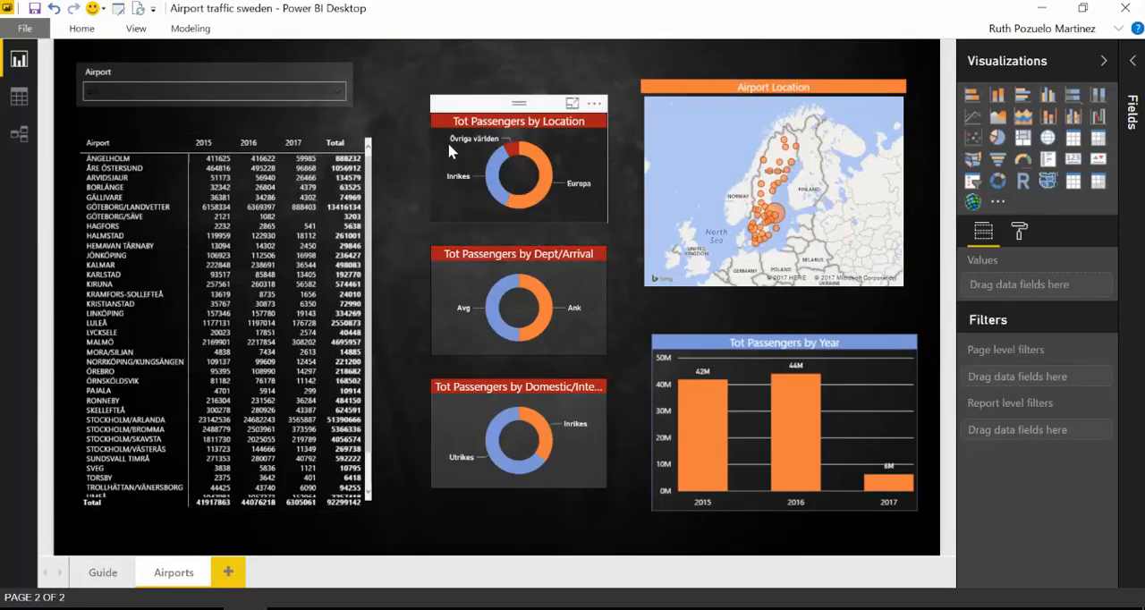
{"action": "left_click", "coordinate": [572, 103]}
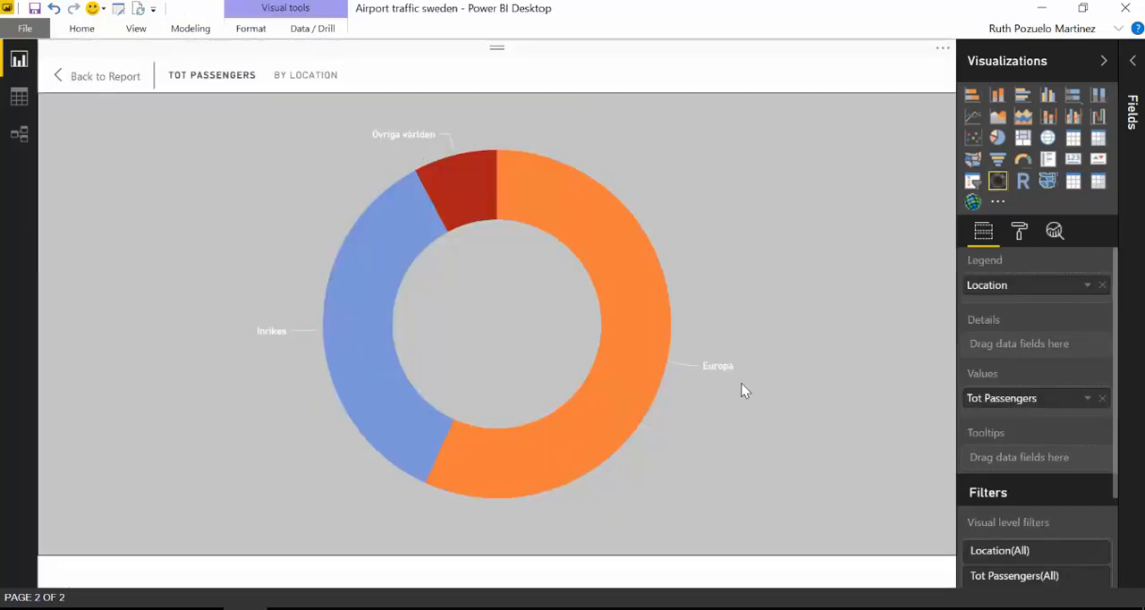
{"action": "mouse_move", "coordinate": [389, 182]}
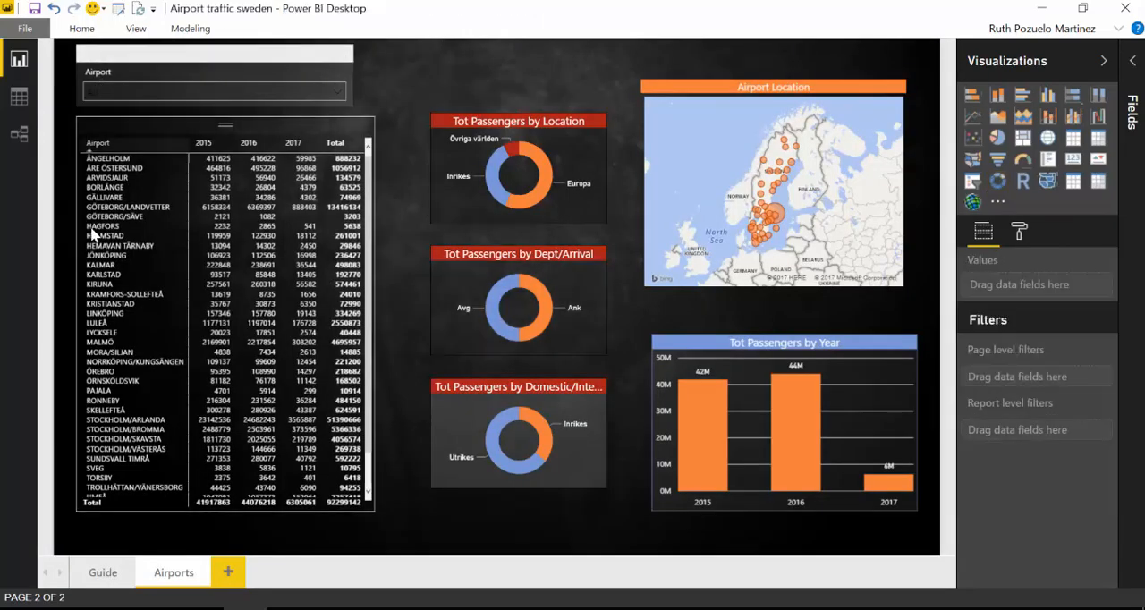
- Set the Domestic/International donut's black background transparency to 77%, checking in Focus mode
{"action": "left_click", "coordinate": [519, 438]}
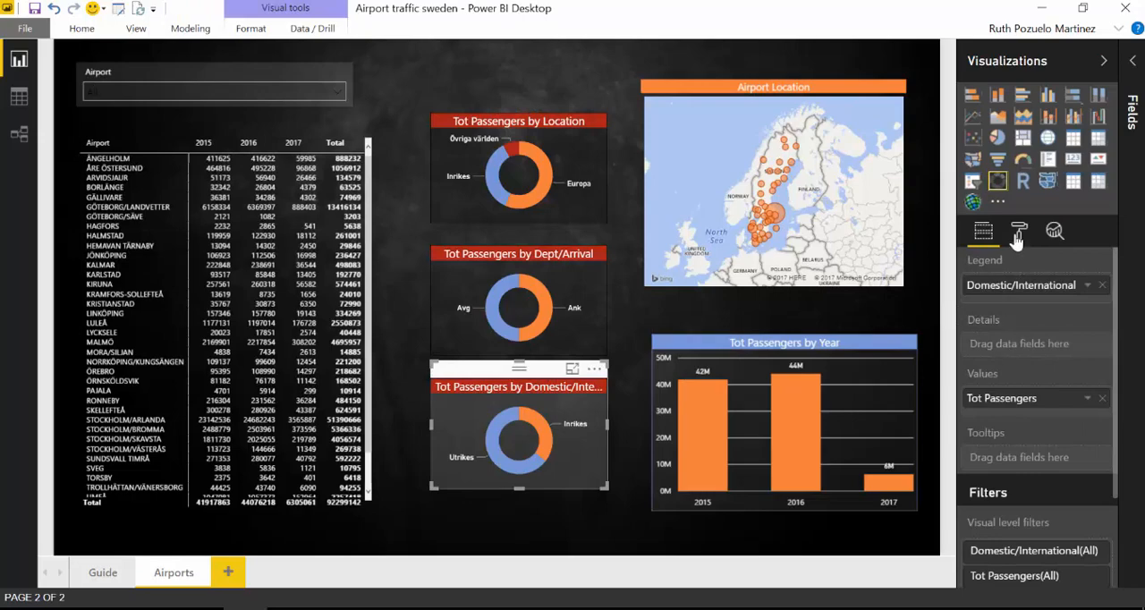
{"action": "left_click", "coordinate": [1019, 231]}
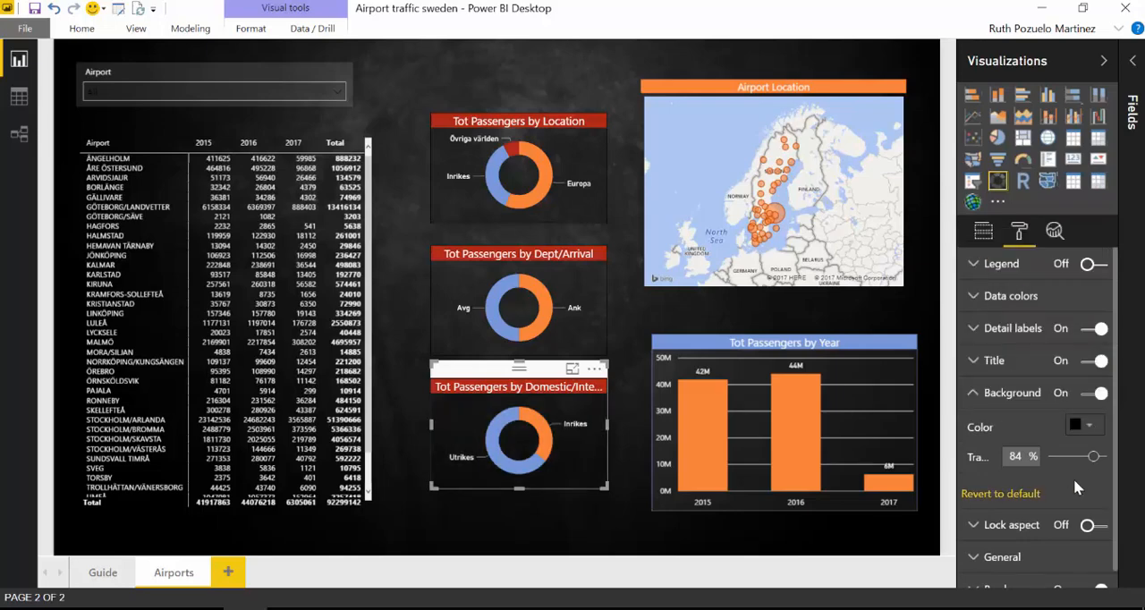
{"action": "left_click", "coordinate": [572, 369]}
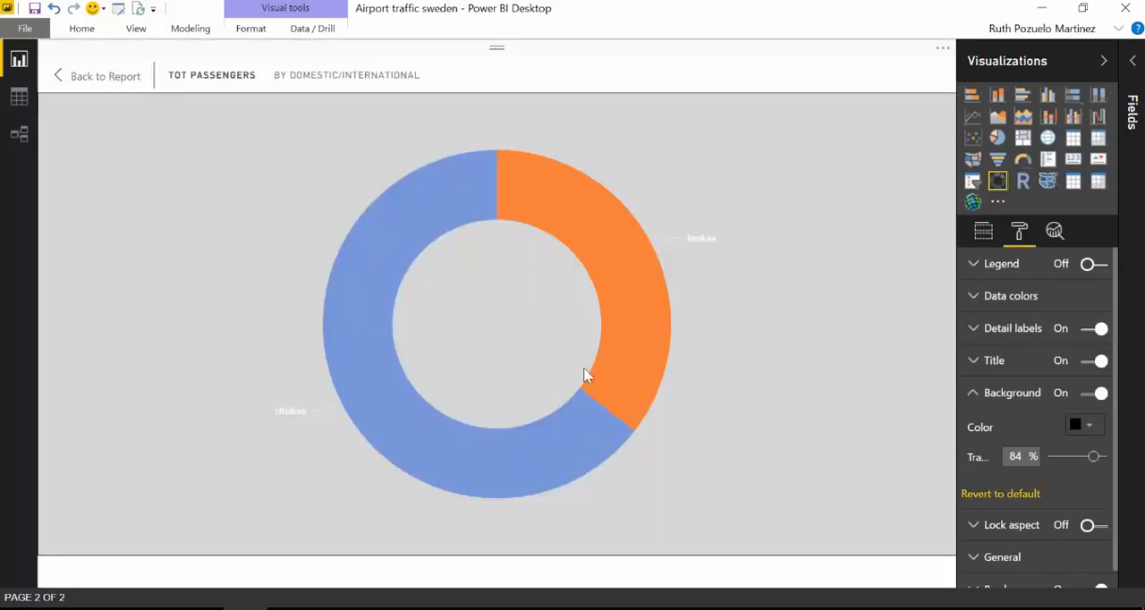
{"action": "left_click_drag", "start_coordinate": [1092, 456], "coordinate": [1085, 458]}
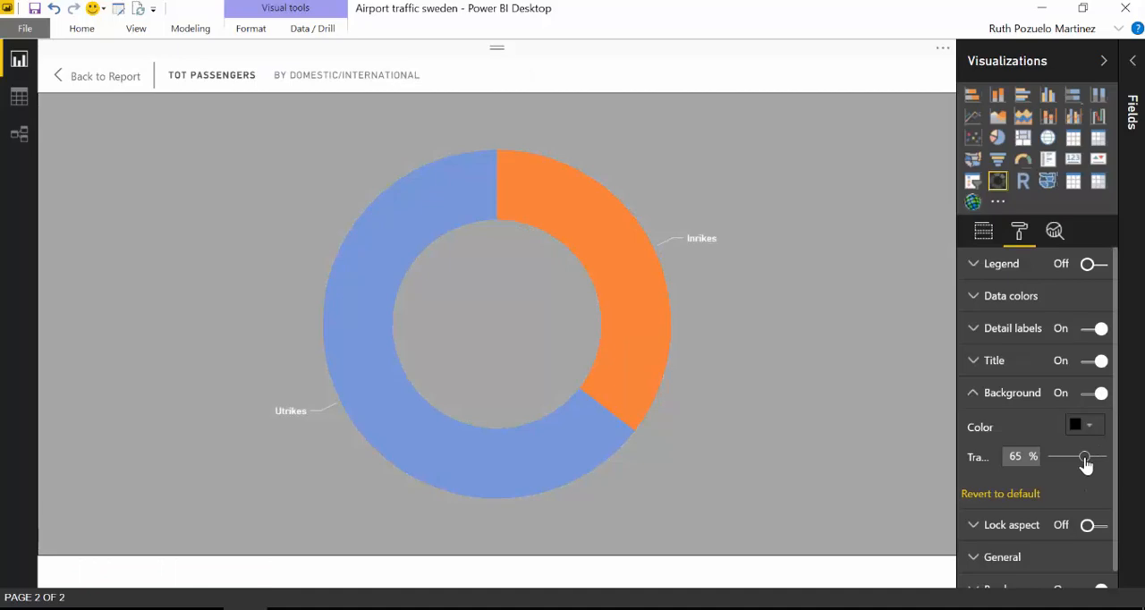
{"action": "left_click_drag", "start_coordinate": [1085, 457], "coordinate": [1090, 457]}
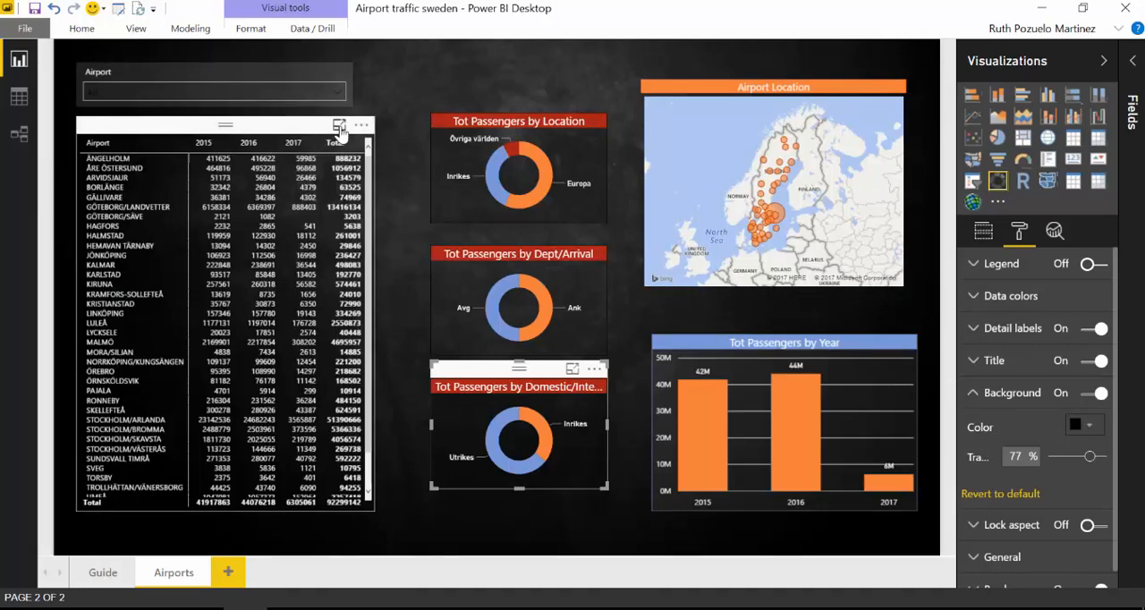
- Set the airport matrix's black background transparency to 84%, checking it in Focus mode
{"action": "left_click", "coordinate": [339, 125]}
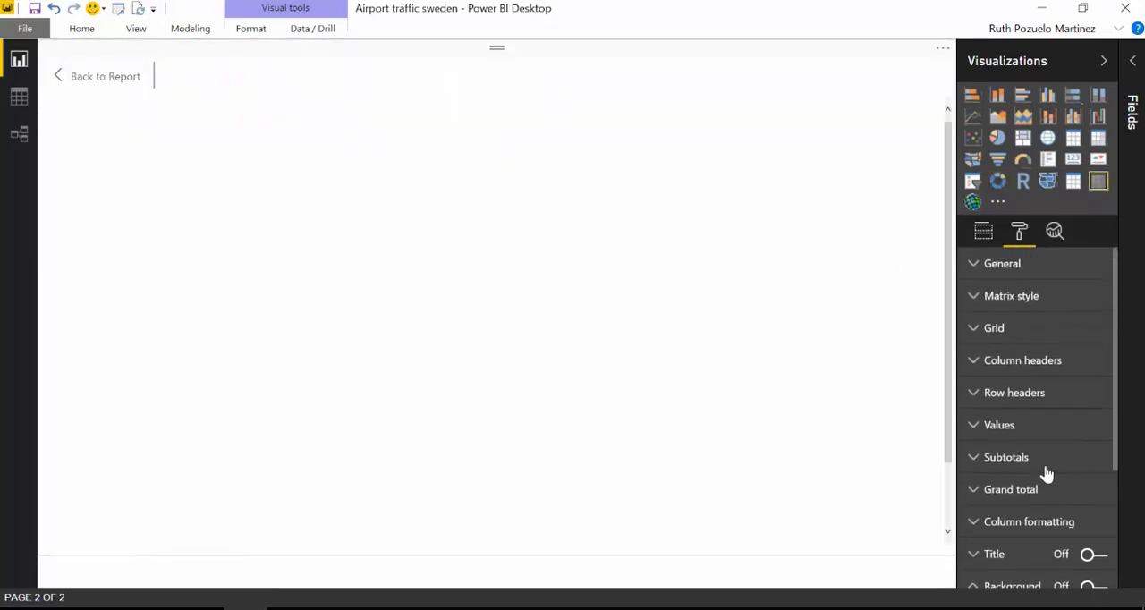
{"action": "mouse_move", "coordinate": [1055, 485]}
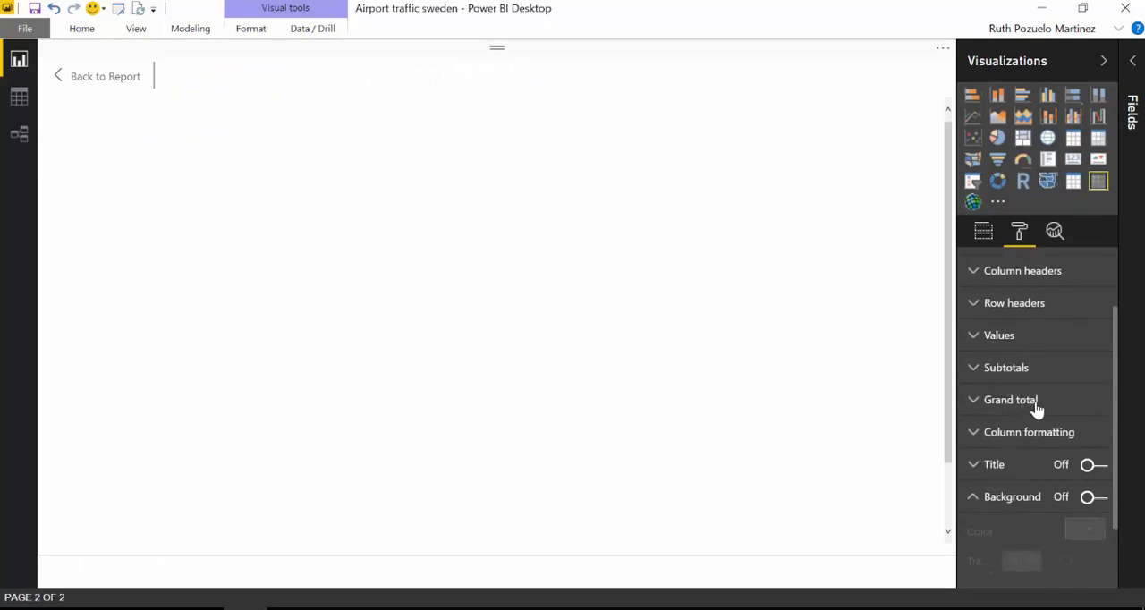
{"action": "mouse_move", "coordinate": [1035, 400]}
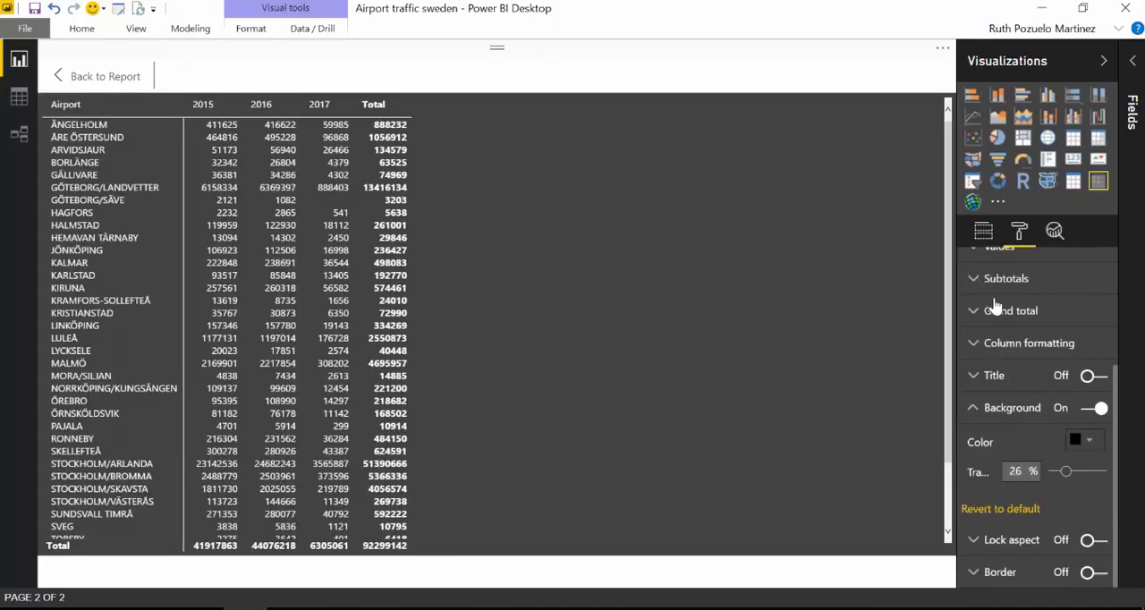
{"action": "left_click_drag", "start_coordinate": [1064, 471], "coordinate": [1095, 471]}
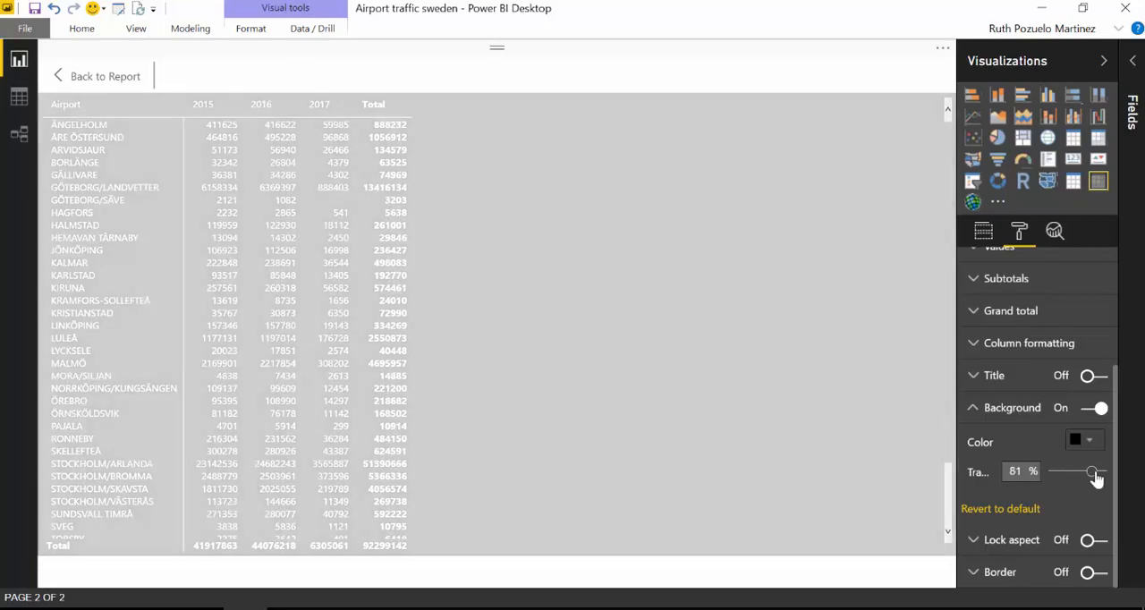
{"action": "left_click_drag", "start_coordinate": [1091, 471], "coordinate": [1097, 472]}
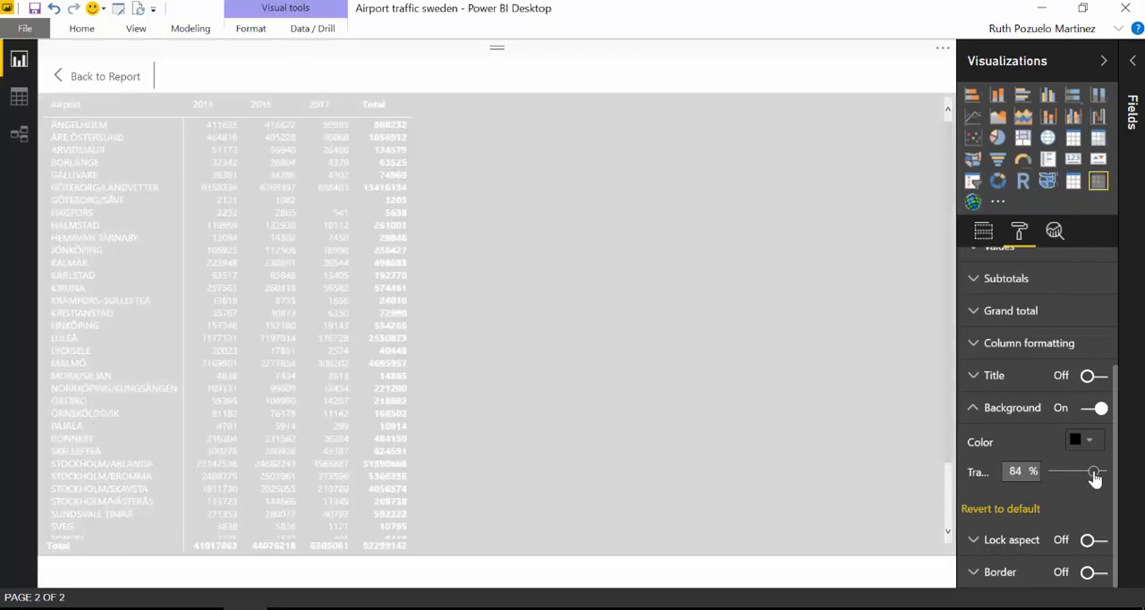
{"action": "left_click_drag", "start_coordinate": [1096, 472], "coordinate": [1089, 471]}
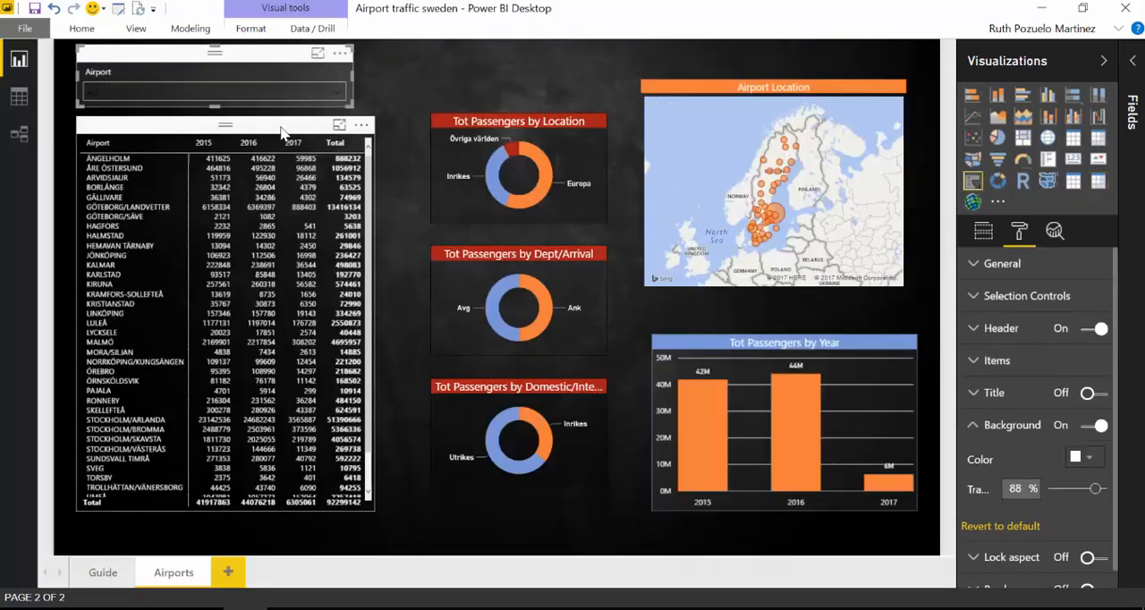
{"action": "left_click", "coordinate": [339, 124]}
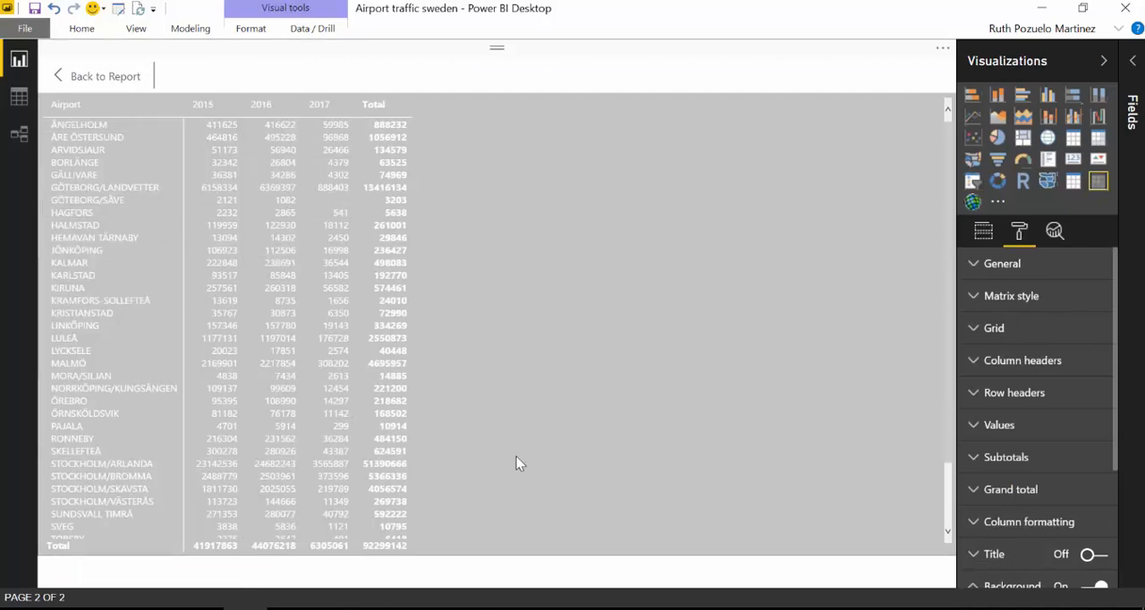
{"action": "mouse_move", "coordinate": [416, 386]}
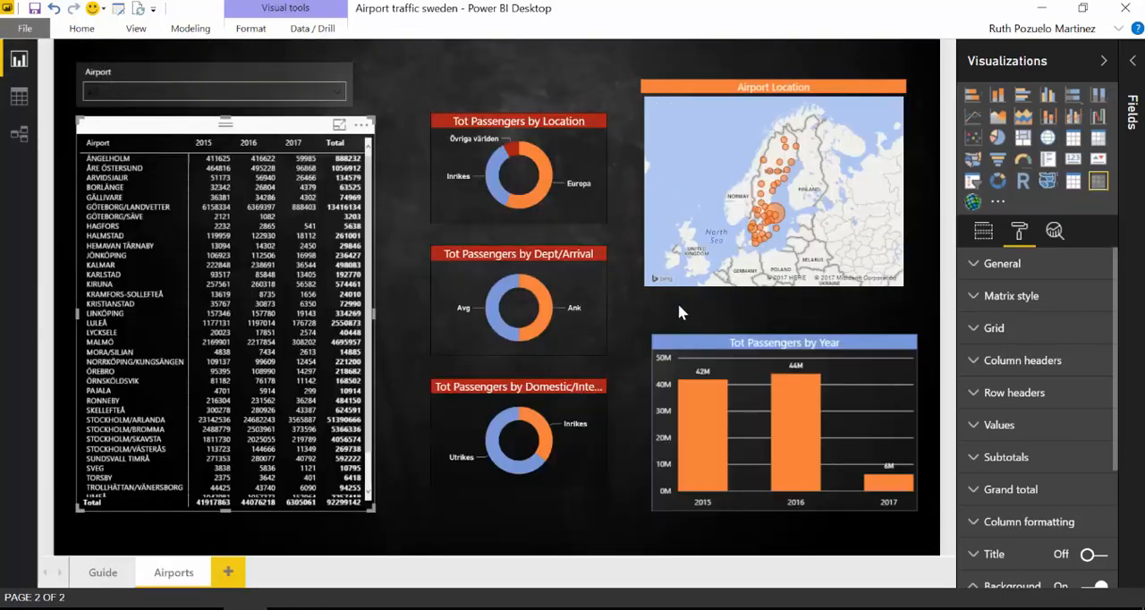
{"action": "mouse_move", "coordinate": [690, 301]}
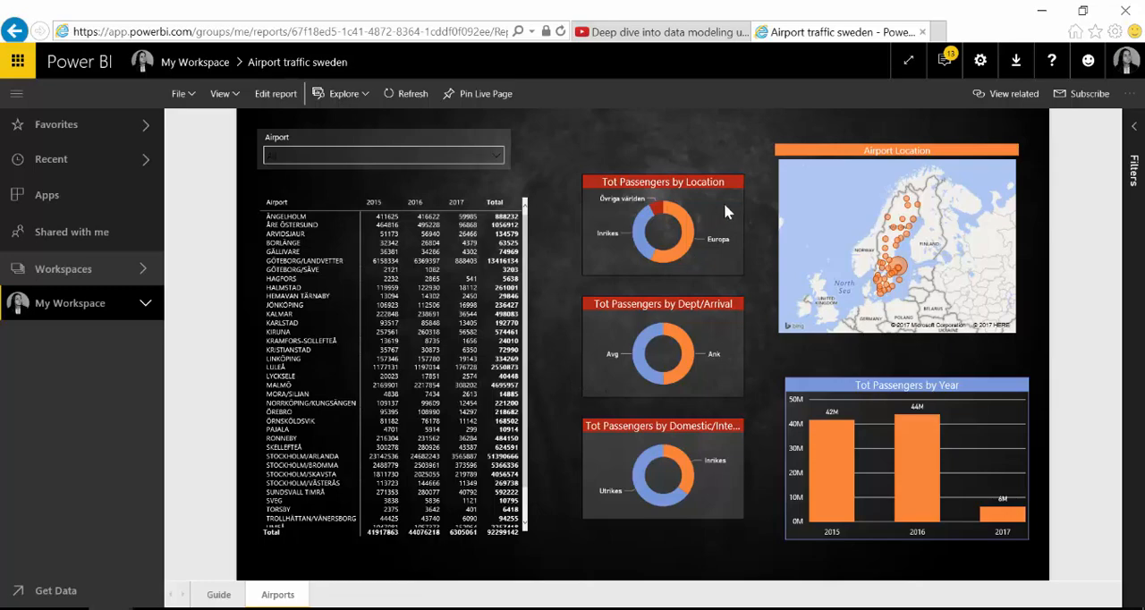
{"action": "mouse_move", "coordinate": [760, 222]}
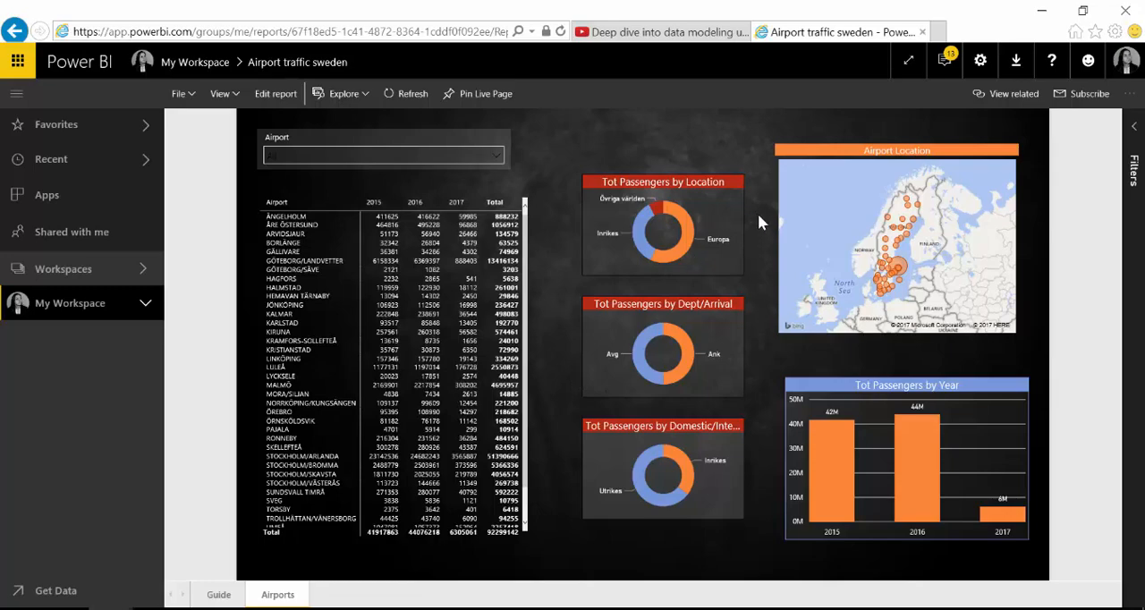
{"action": "mouse_move", "coordinate": [693, 280]}
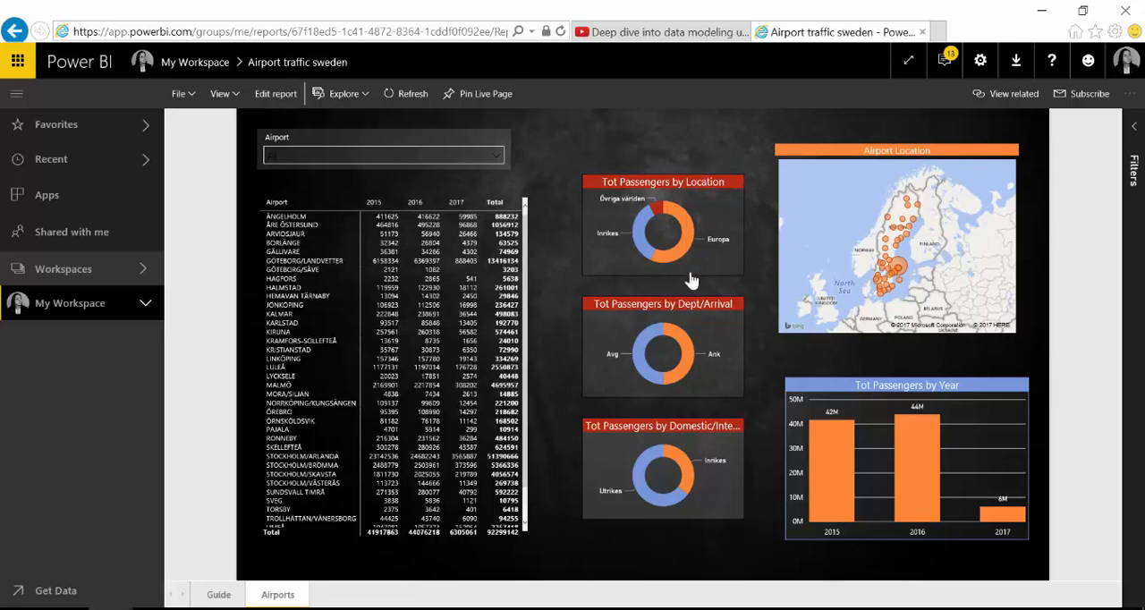
{"action": "mouse_move", "coordinate": [834, 174]}
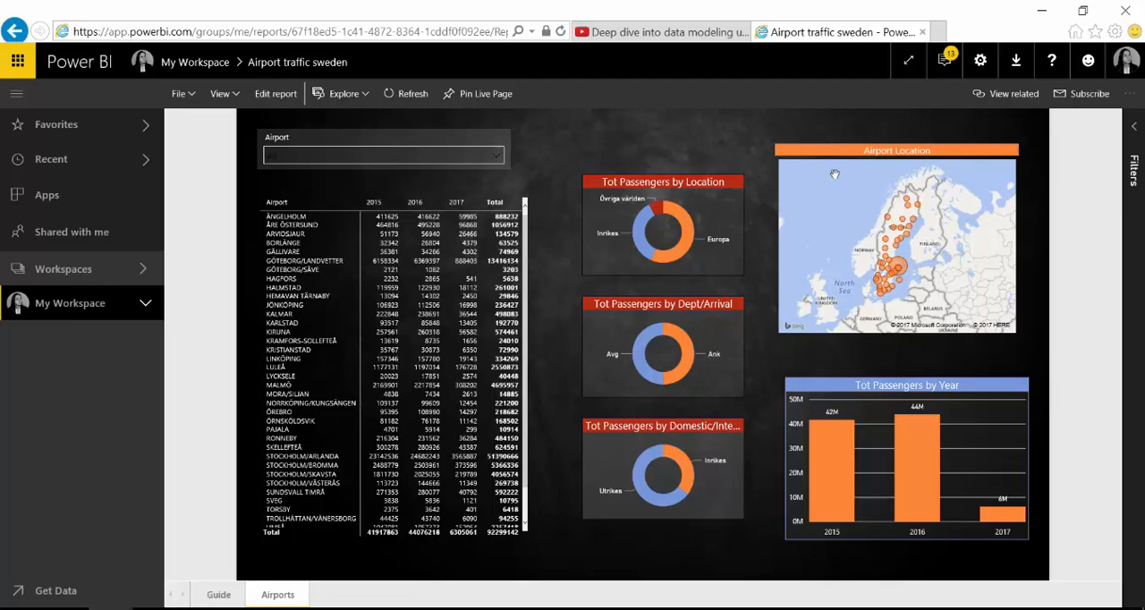
{"action": "mouse_move", "coordinate": [702, 173]}
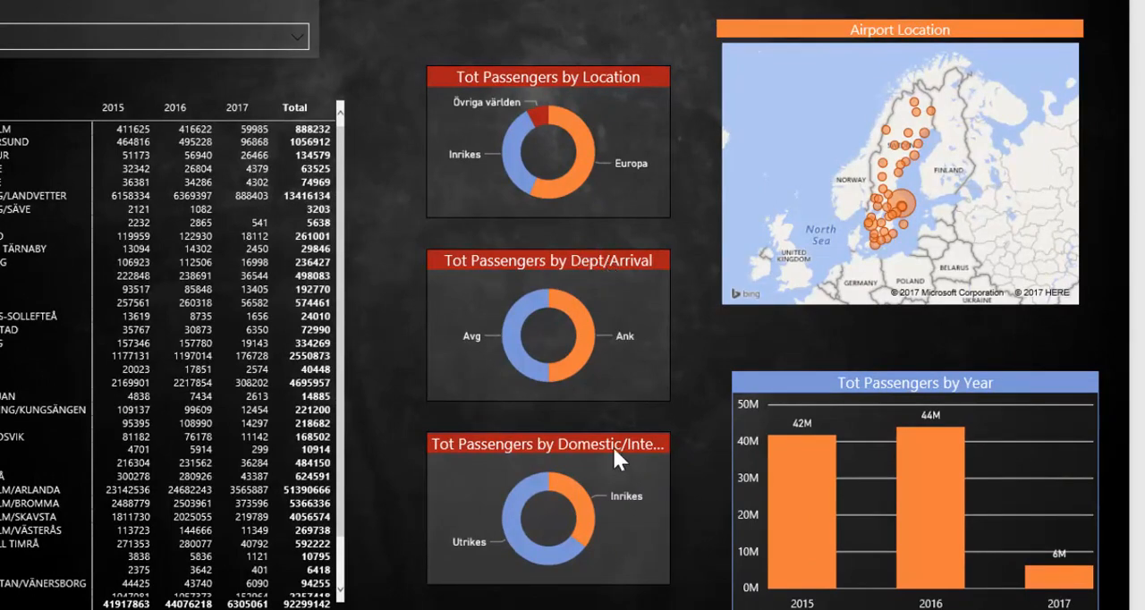
{"action": "mouse_move", "coordinate": [654, 434]}
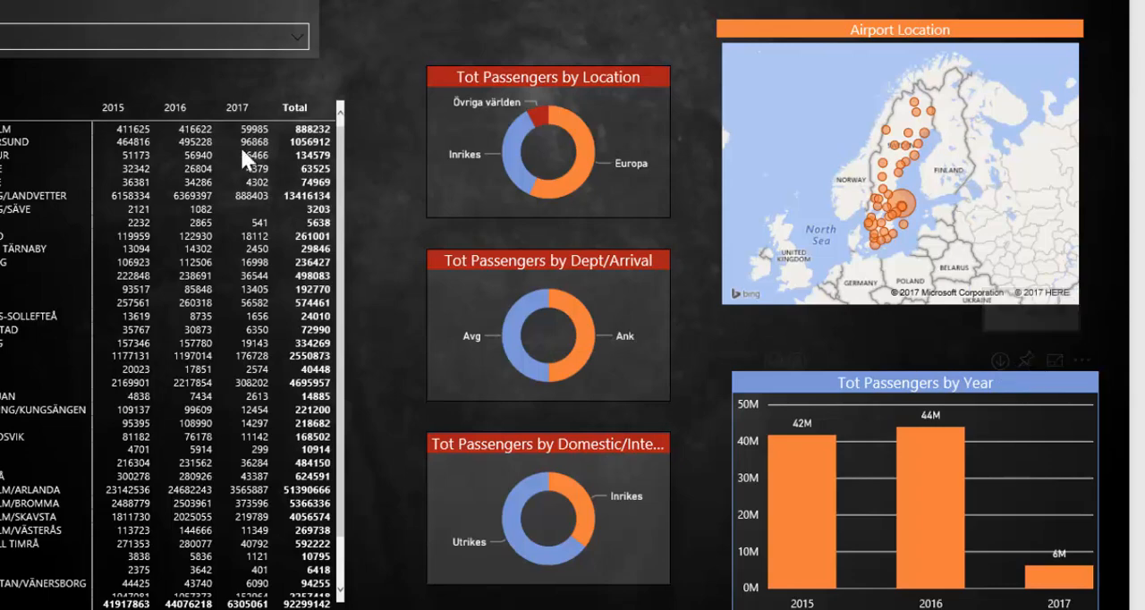
{"action": "mouse_move", "coordinate": [282, 94]}
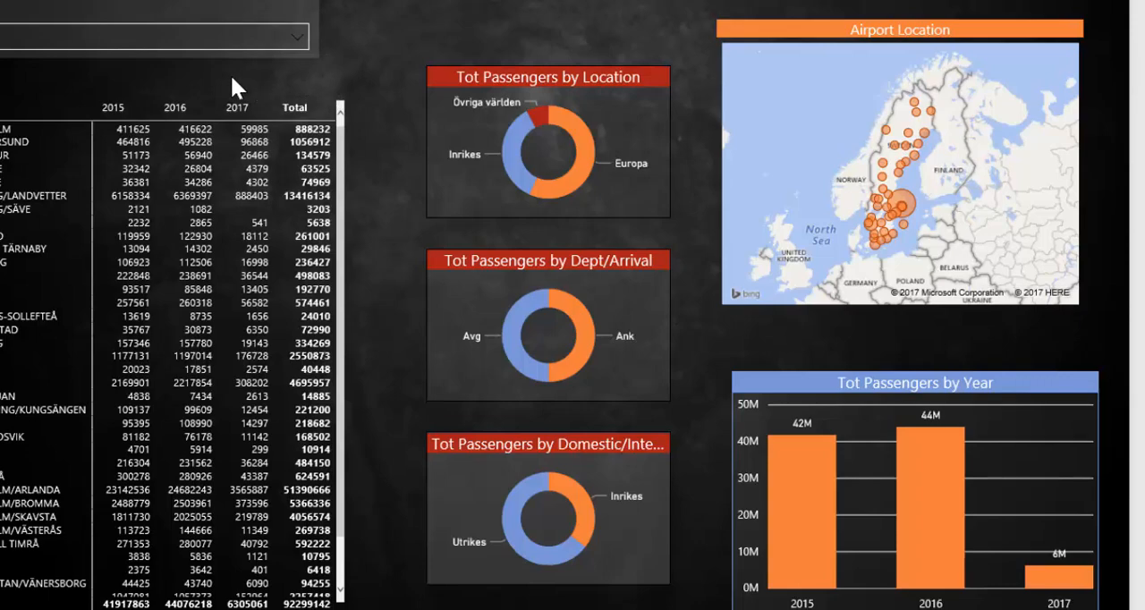
{"action": "mouse_move", "coordinate": [271, 85]}
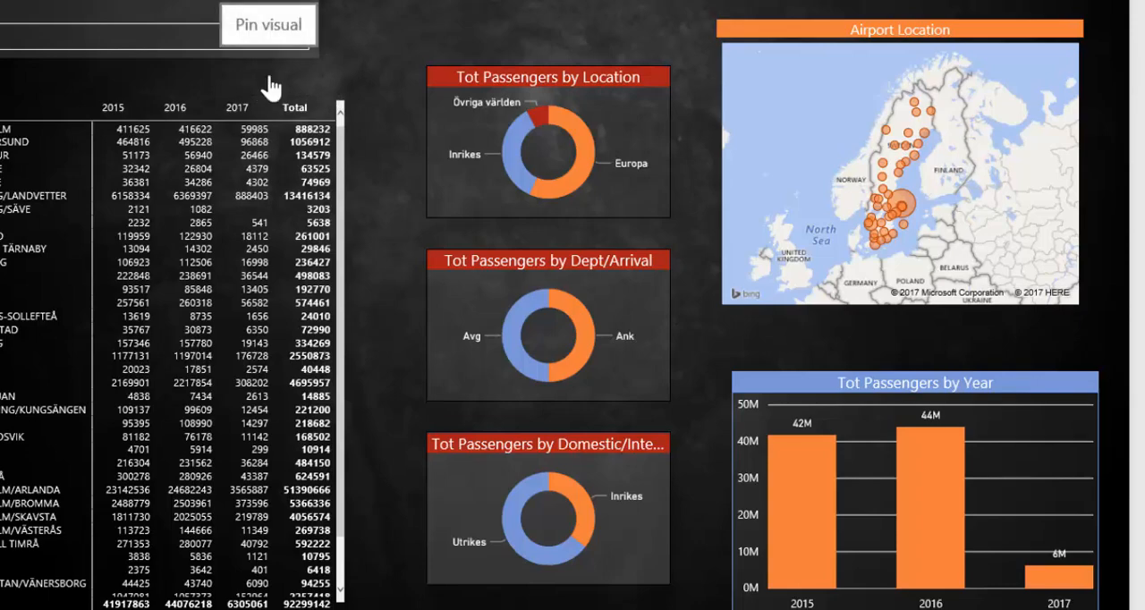
- Pin the airport table to the existing Airport dashboard and go to that dashboard
{"action": "left_click", "coordinate": [267, 24]}
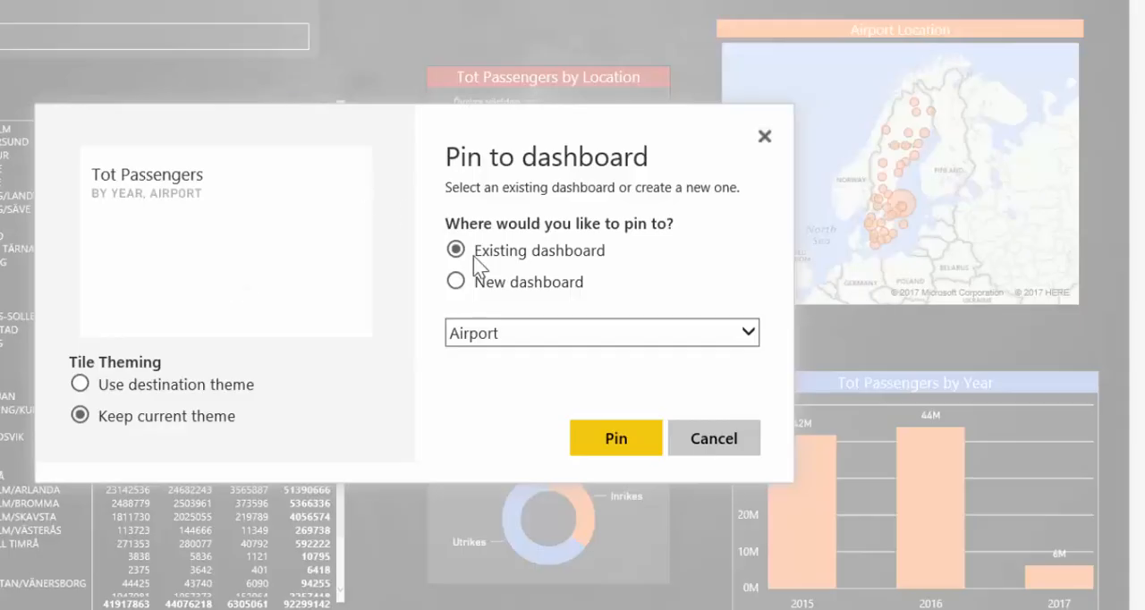
{"action": "left_click", "coordinate": [615, 439]}
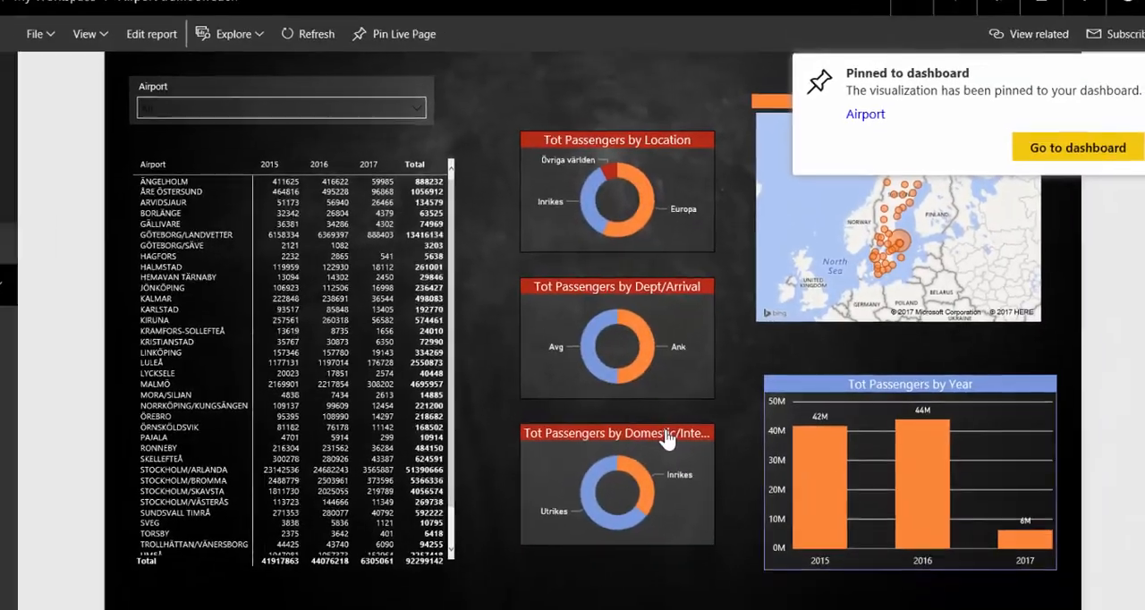
{"action": "left_click", "coordinate": [1077, 147]}
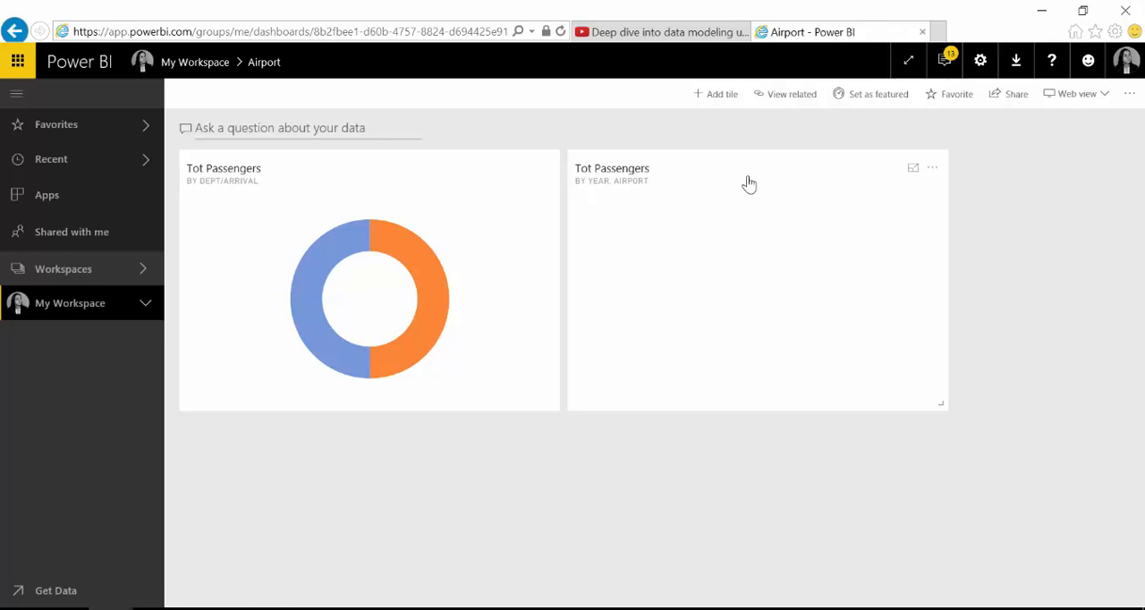
{"action": "mouse_move", "coordinate": [956, 188]}
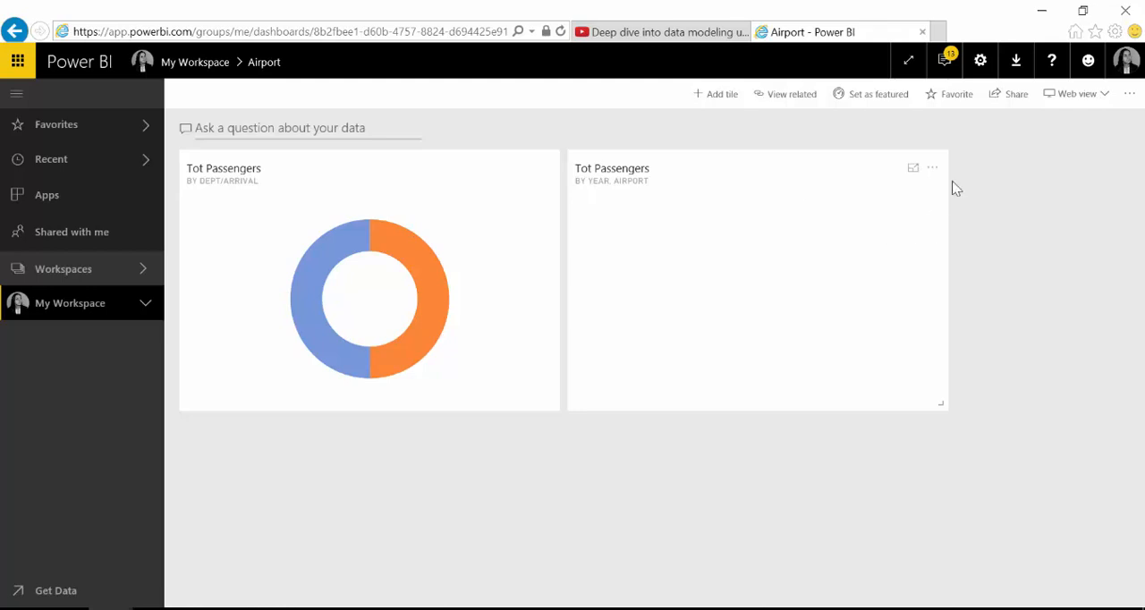
{"action": "mouse_move", "coordinate": [939, 174]}
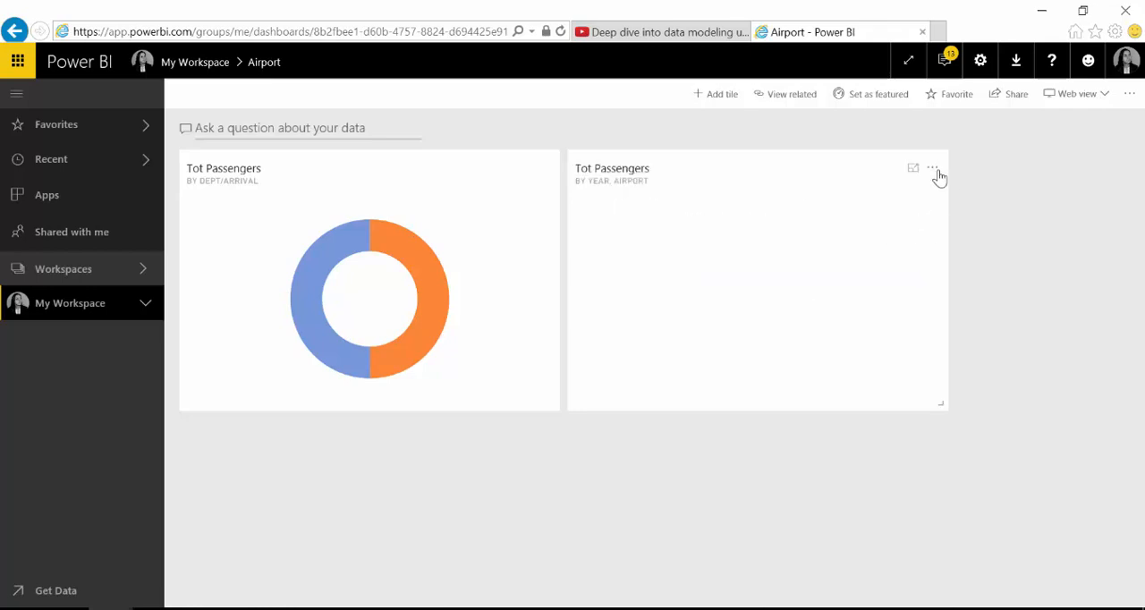
- Switch the Airport dashboard from Web view to Phone view editing
{"action": "left_click", "coordinate": [933, 168]}
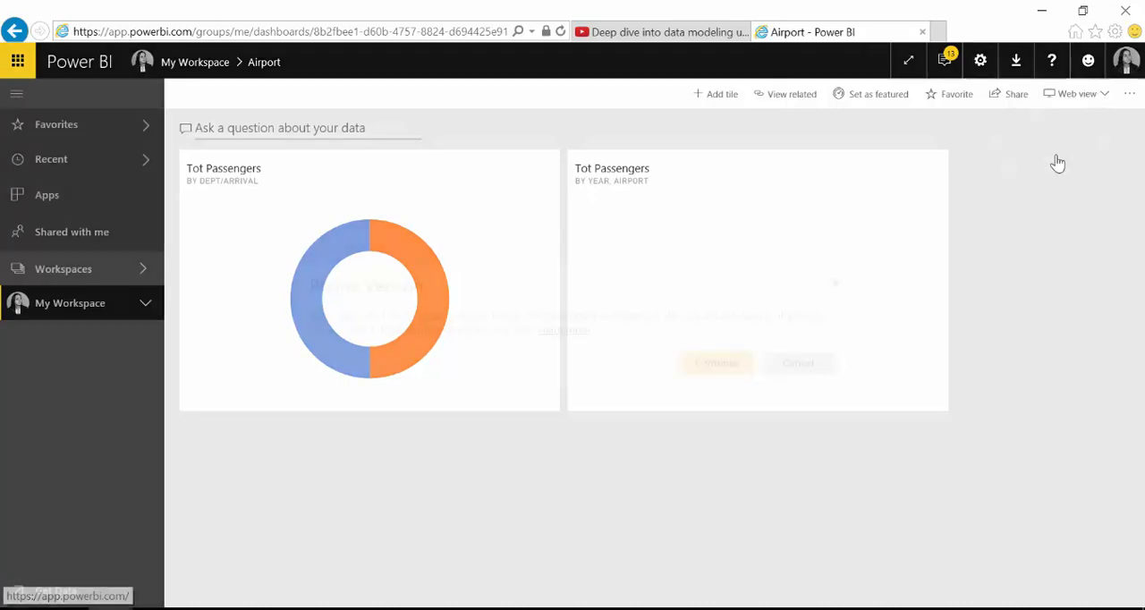
{"action": "left_click", "coordinate": [1074, 93]}
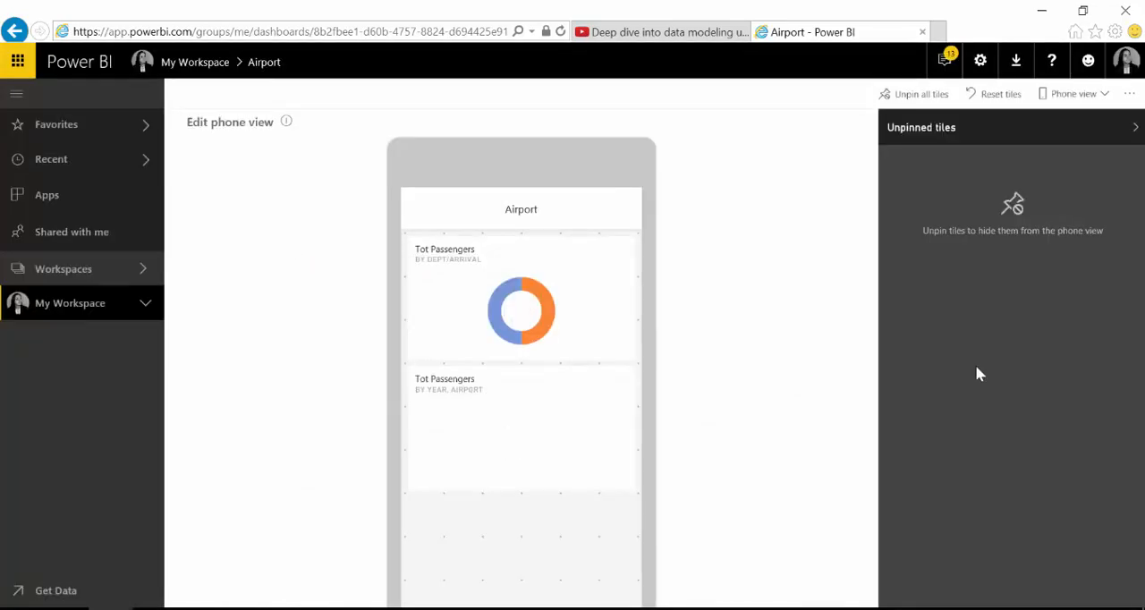
{"action": "mouse_move", "coordinate": [975, 369]}
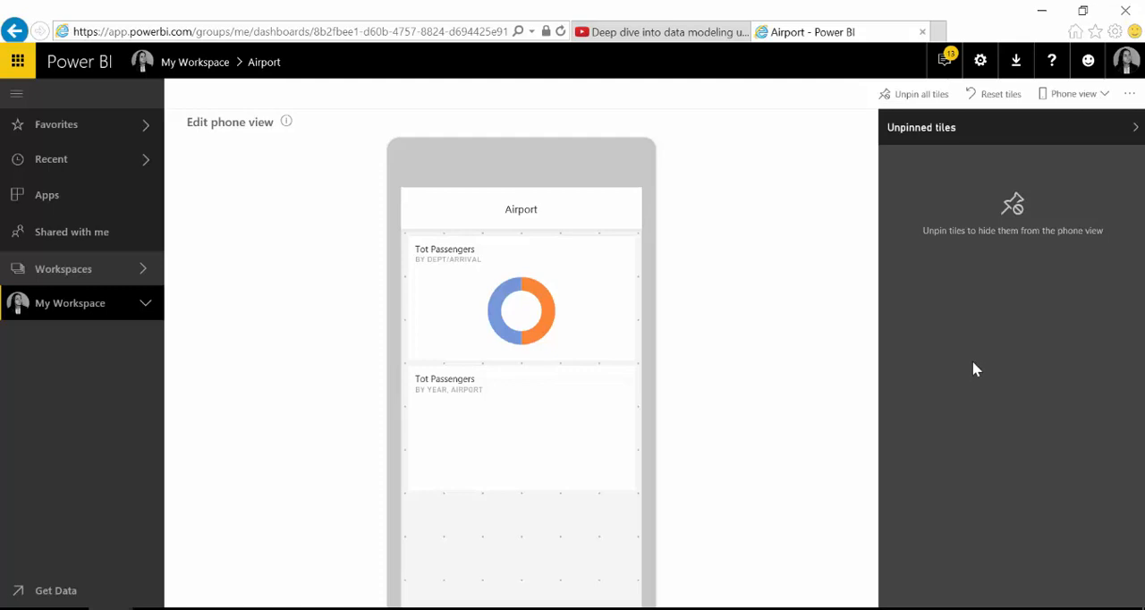
{"action": "mouse_move", "coordinate": [963, 354]}
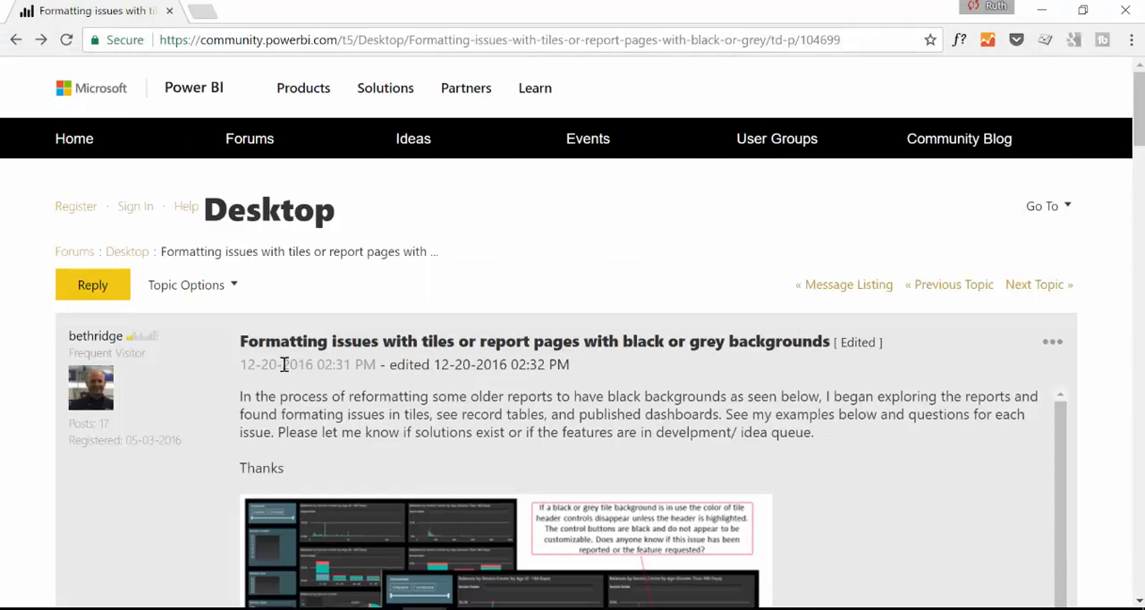
- Read the community thread on black or grey tile backgrounds down to its final reply
{"action": "left_click_drag", "start_coordinate": [240, 340], "coordinate": [570, 364]}
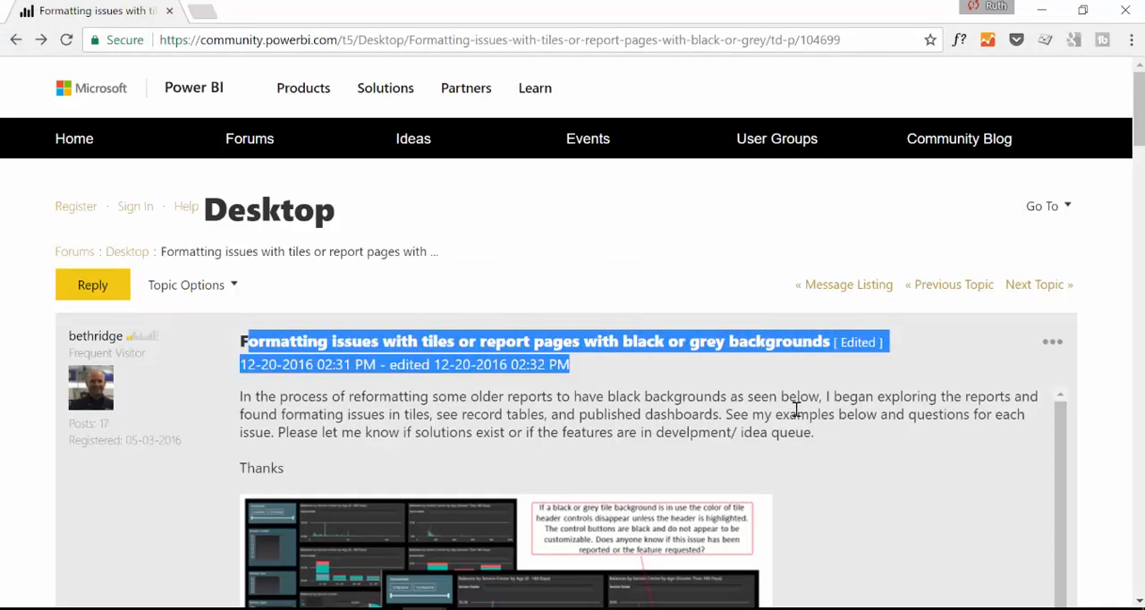
{"action": "scroll", "scroll_direction": "down", "scroll_amount": 3}
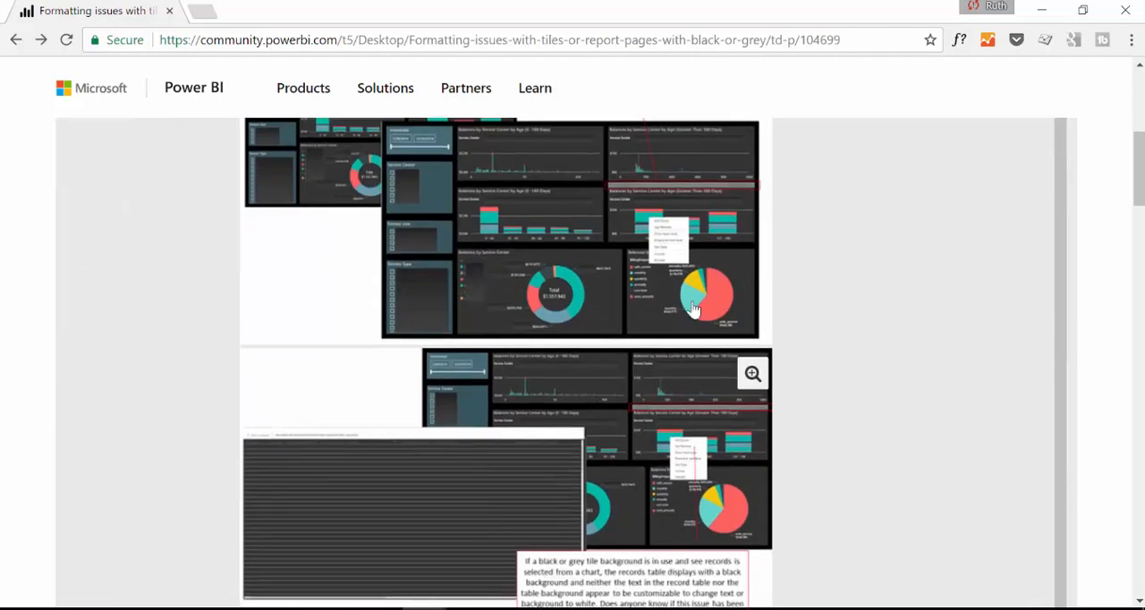
{"action": "mouse_move", "coordinate": [510, 169]}
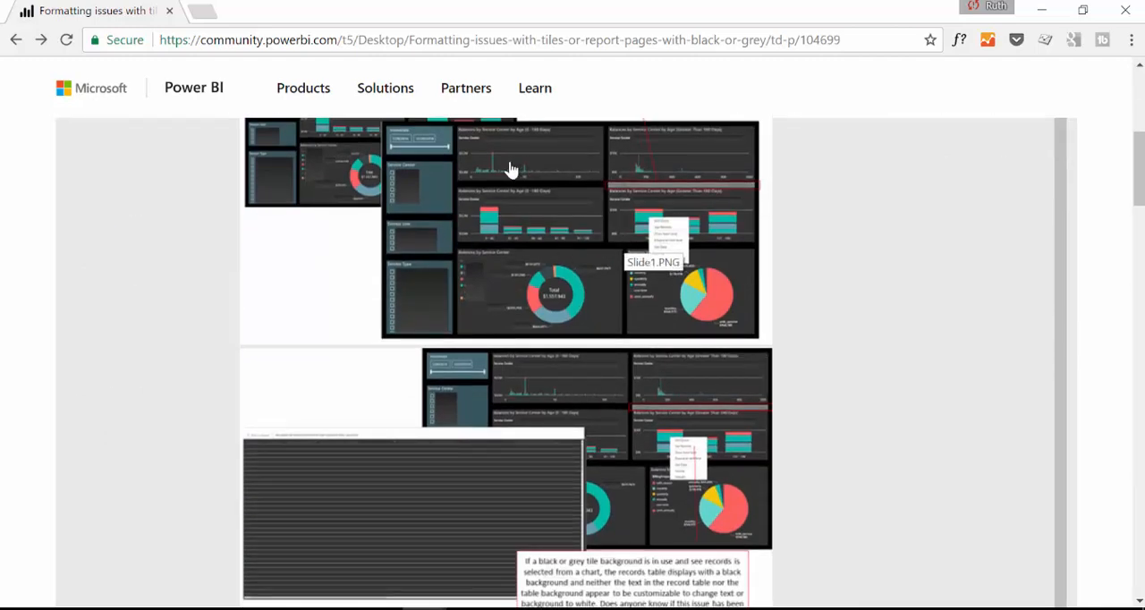
{"action": "scroll", "scroll_direction": "down", "scroll_amount": 3}
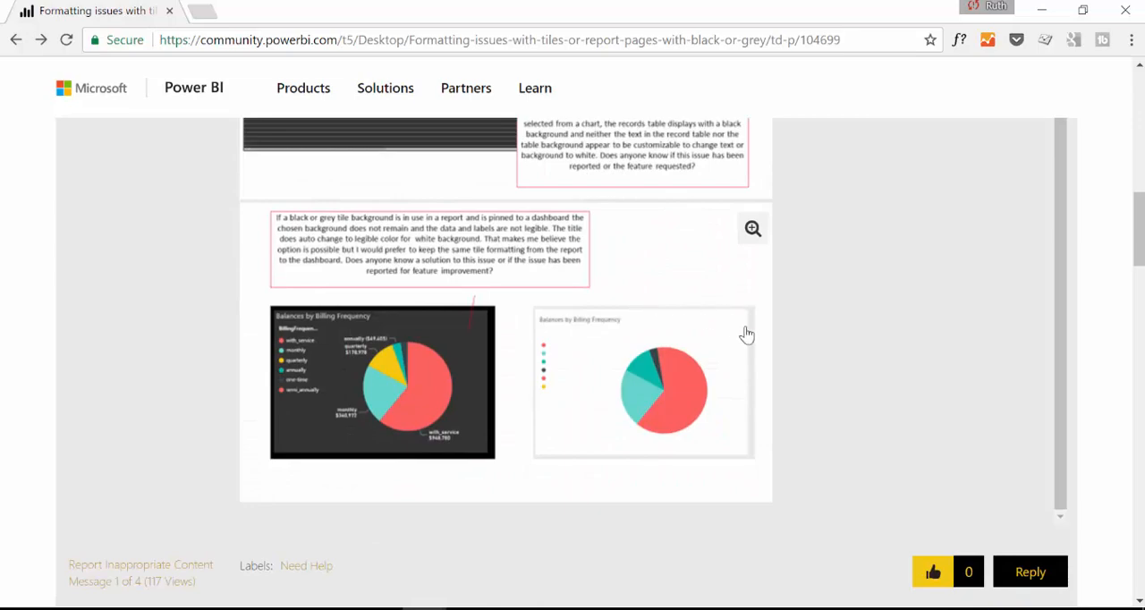
{"action": "scroll", "scroll_direction": "down", "scroll_amount": 3}
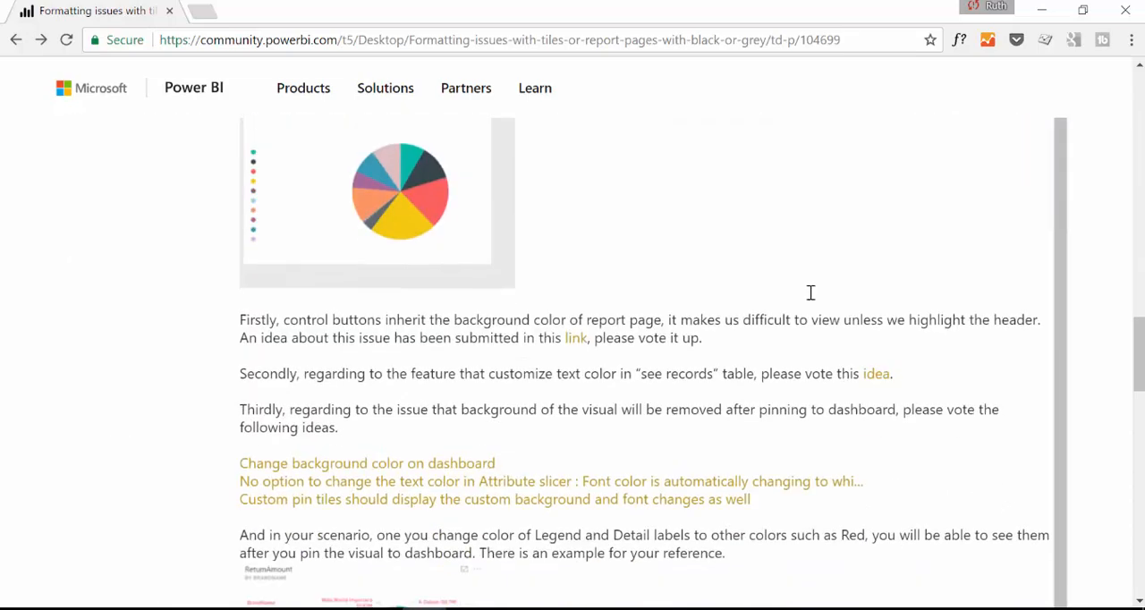
{"action": "scroll", "scroll_direction": "down", "scroll_amount": 3}
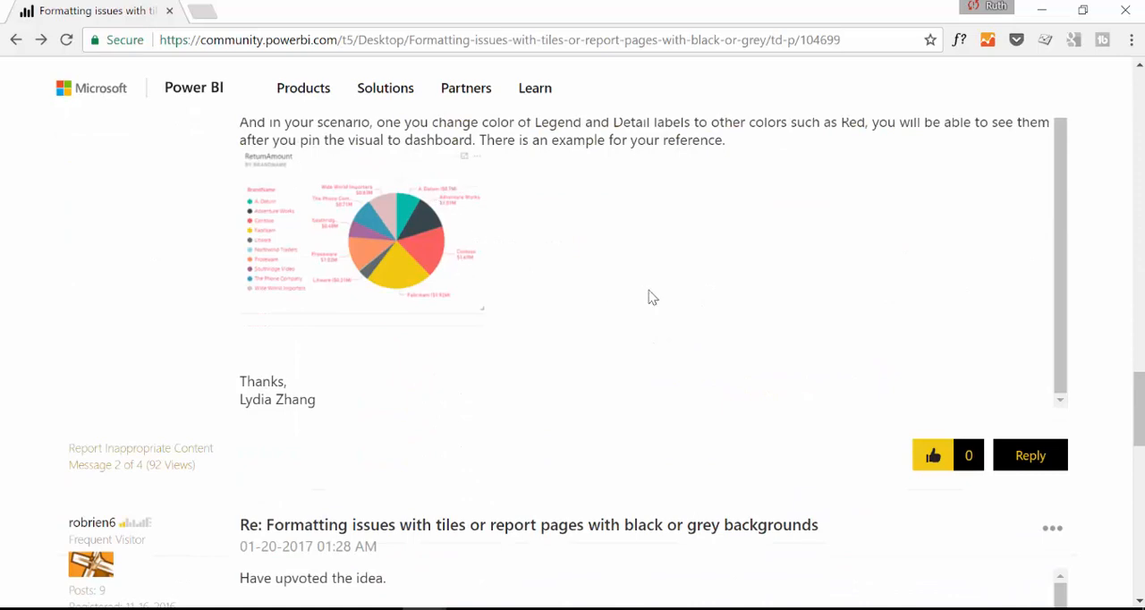
{"action": "mouse_move", "coordinate": [614, 301]}
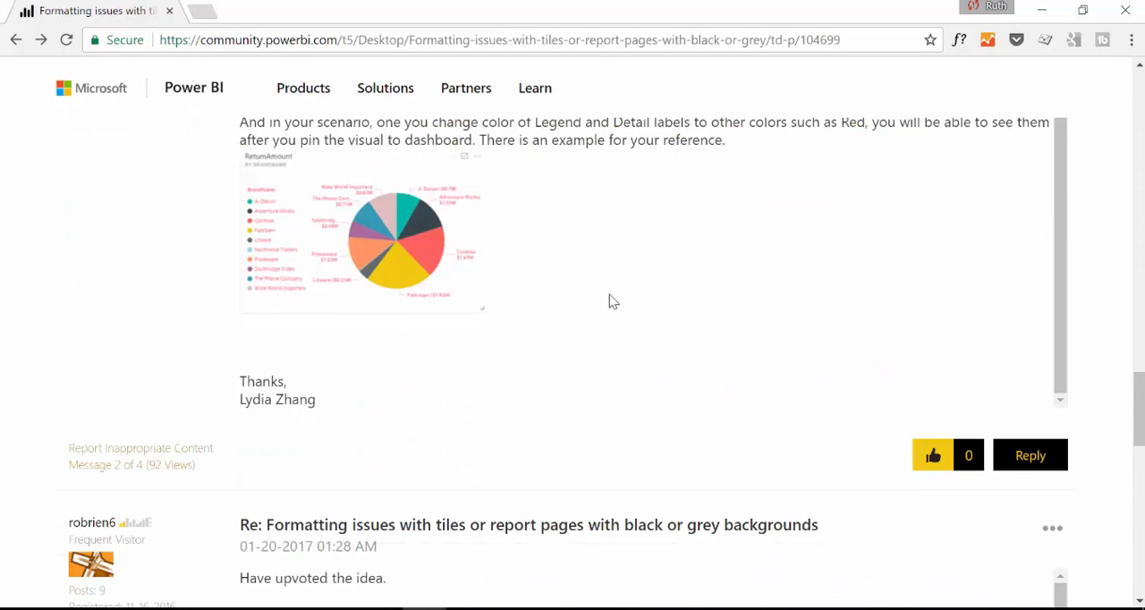
{"action": "scroll", "scroll_direction": "down", "scroll_amount": 3}
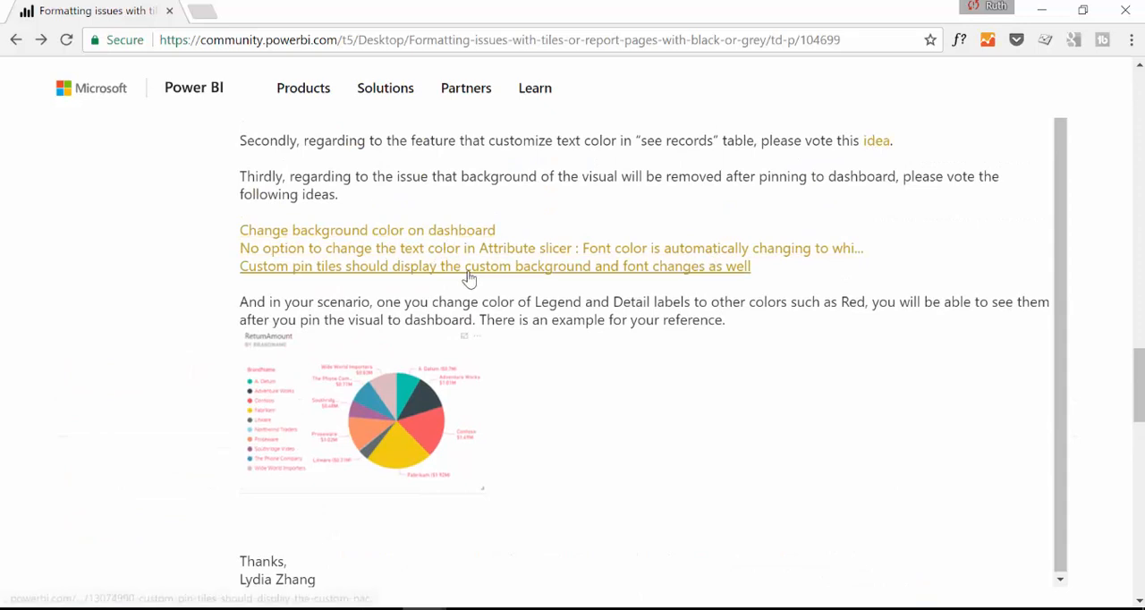
{"action": "mouse_move", "coordinate": [371, 273]}
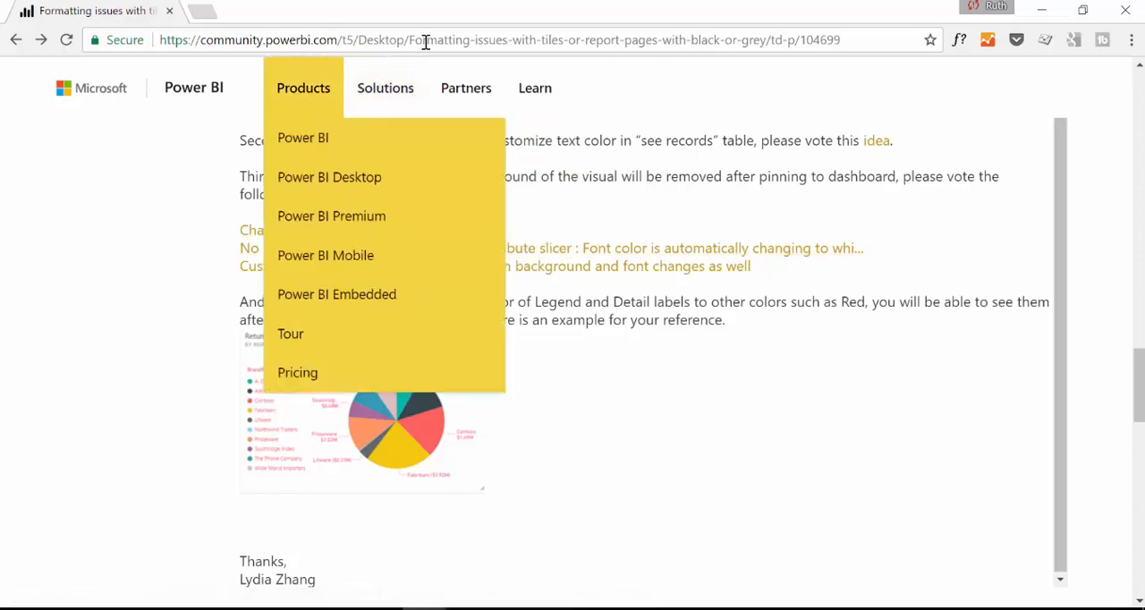
{"action": "mouse_move", "coordinate": [856, 299]}
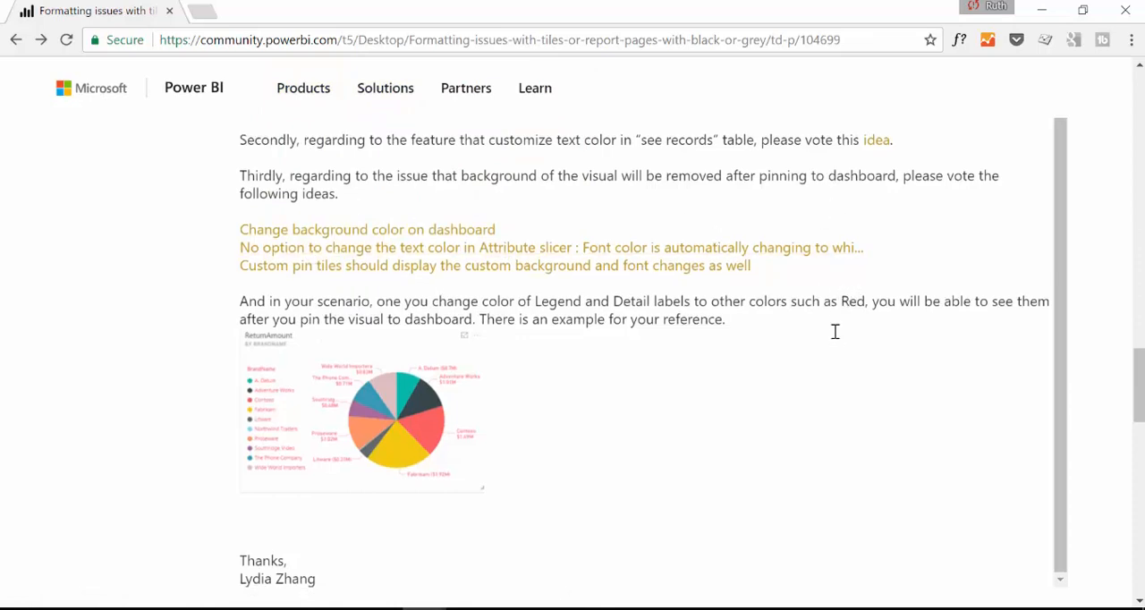
{"action": "scroll", "scroll_direction": "down", "scroll_amount": 3}
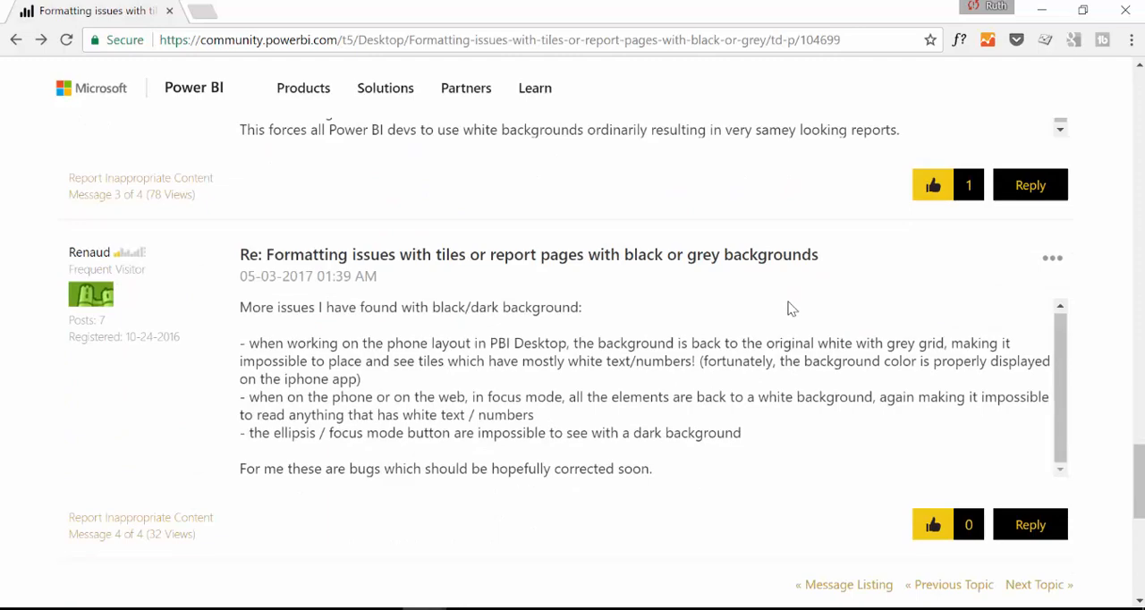